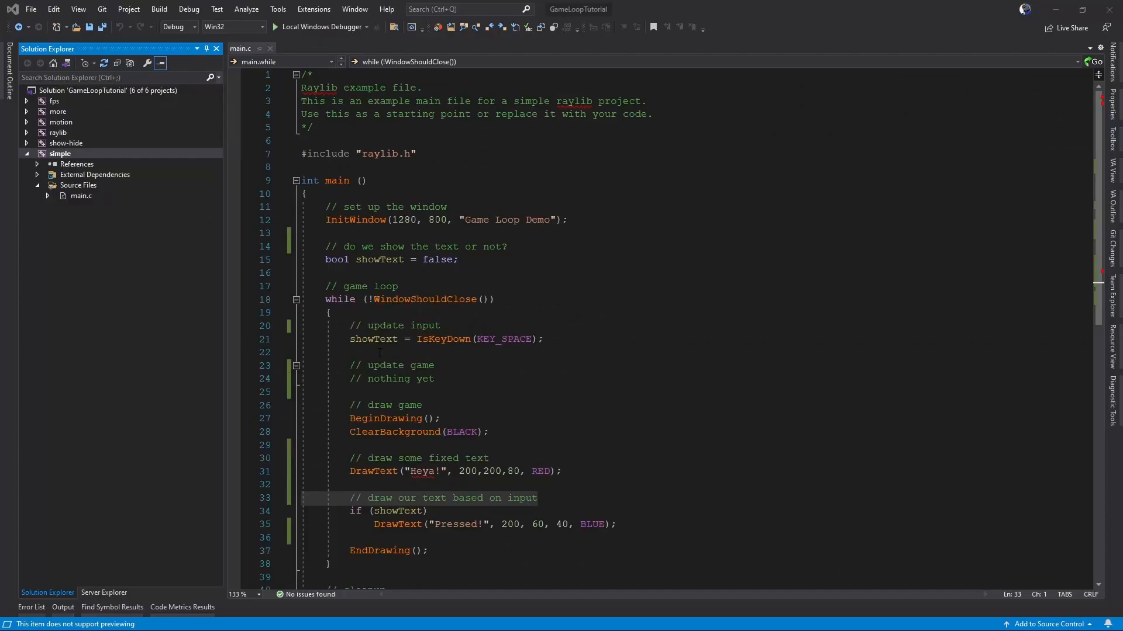
- Highlight the uses of showText, then build and run the simple project
{"action": "left_click", "coordinate": [59, 153]}
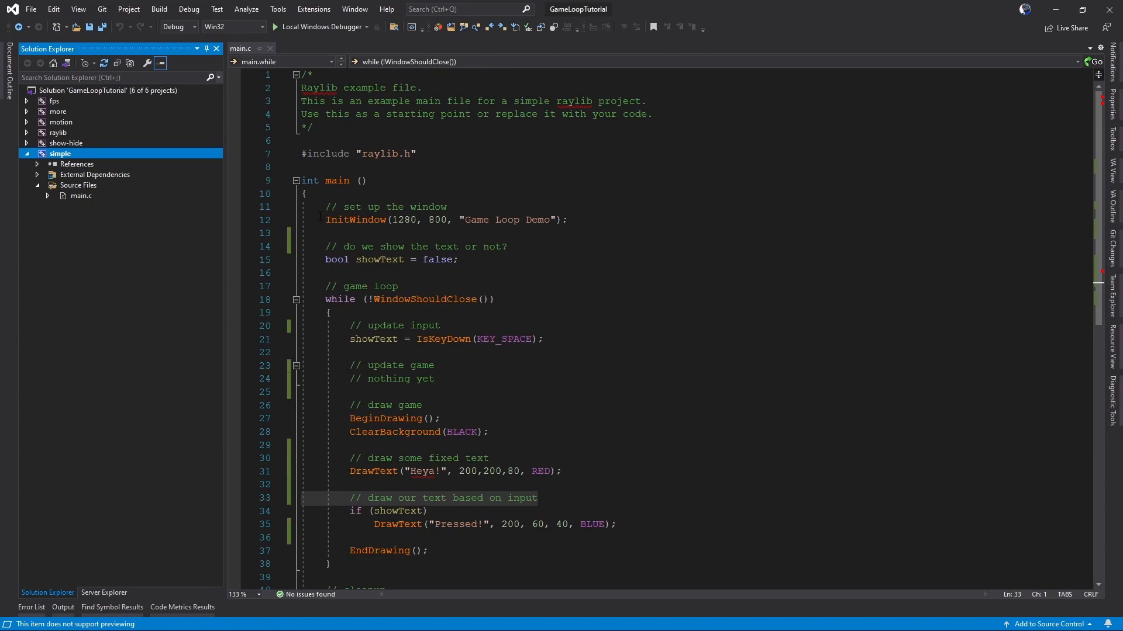
{"action": "double_click", "coordinate": [379, 260]}
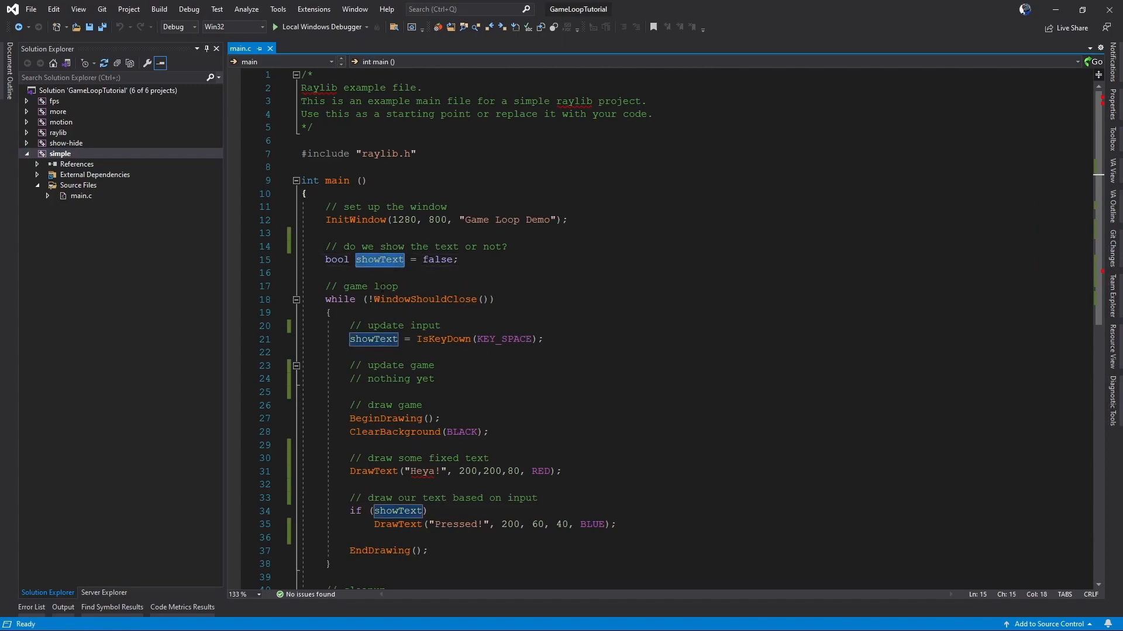
{"action": "mouse_move", "coordinate": [379, 259]}
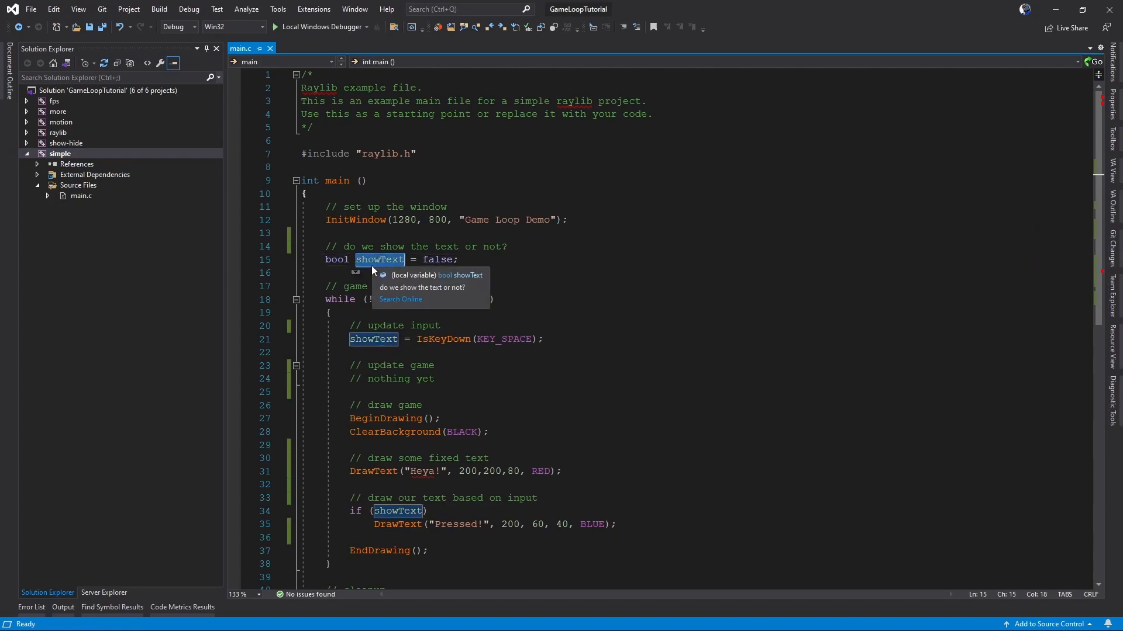
{"action": "mouse_move", "coordinate": [425, 300]}
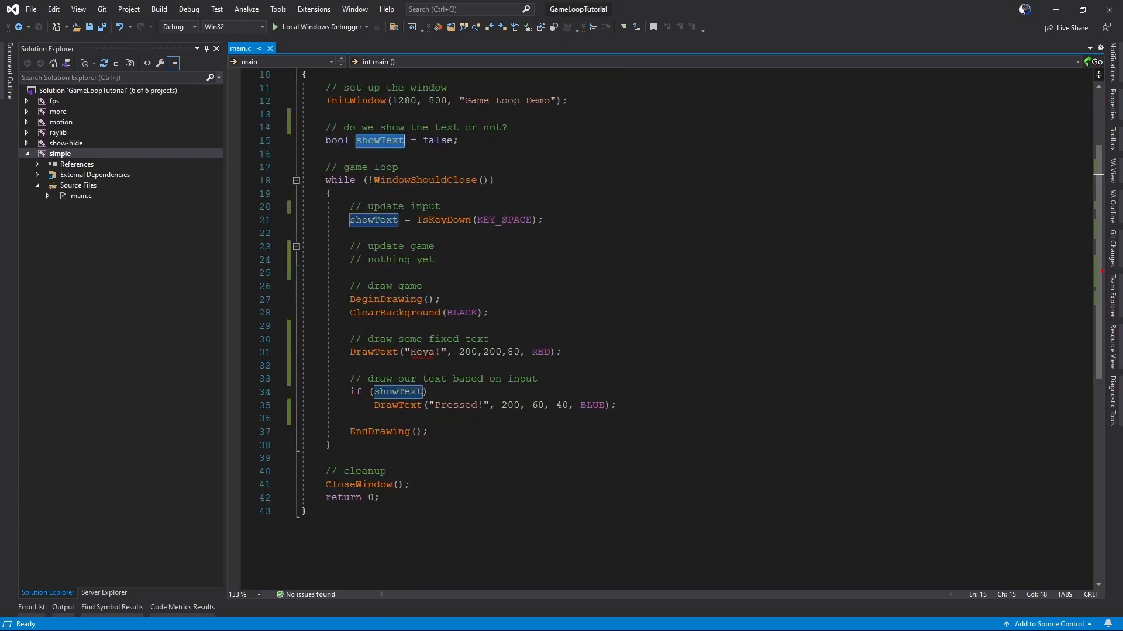
{"action": "mouse_move", "coordinate": [424, 181]}
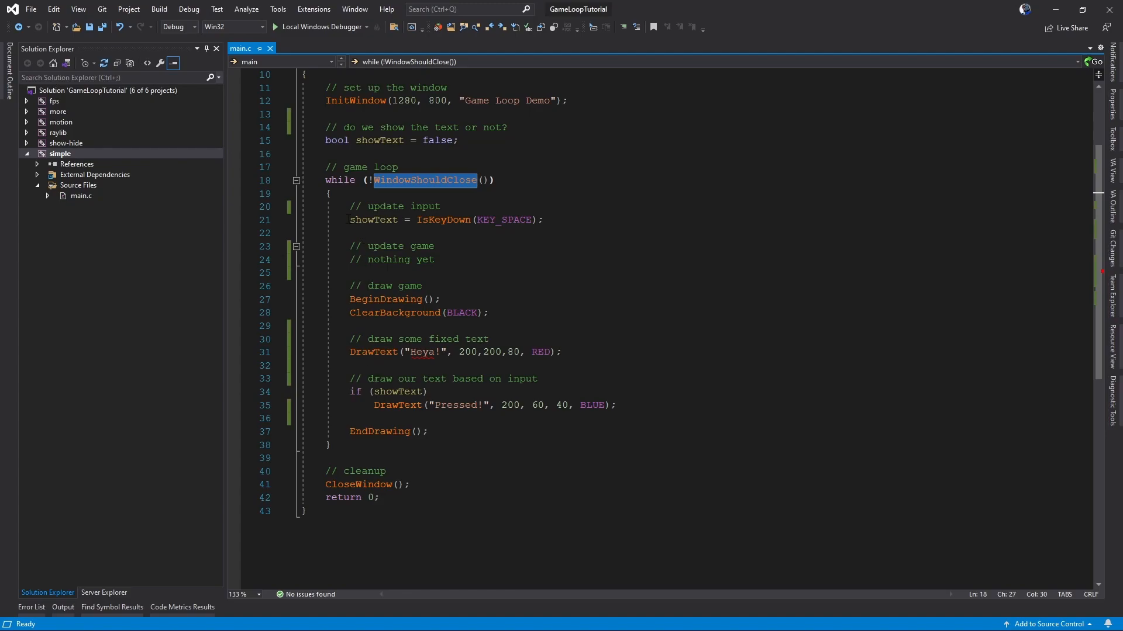
{"action": "mouse_move", "coordinate": [448, 220]}
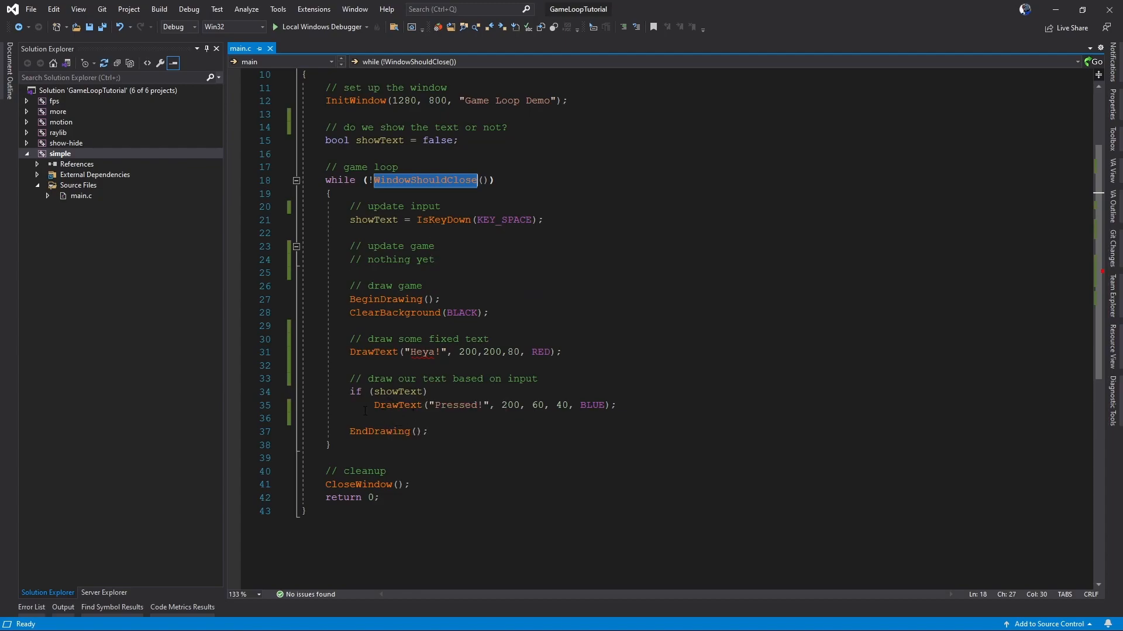
{"action": "mouse_move", "coordinate": [456, 405]}
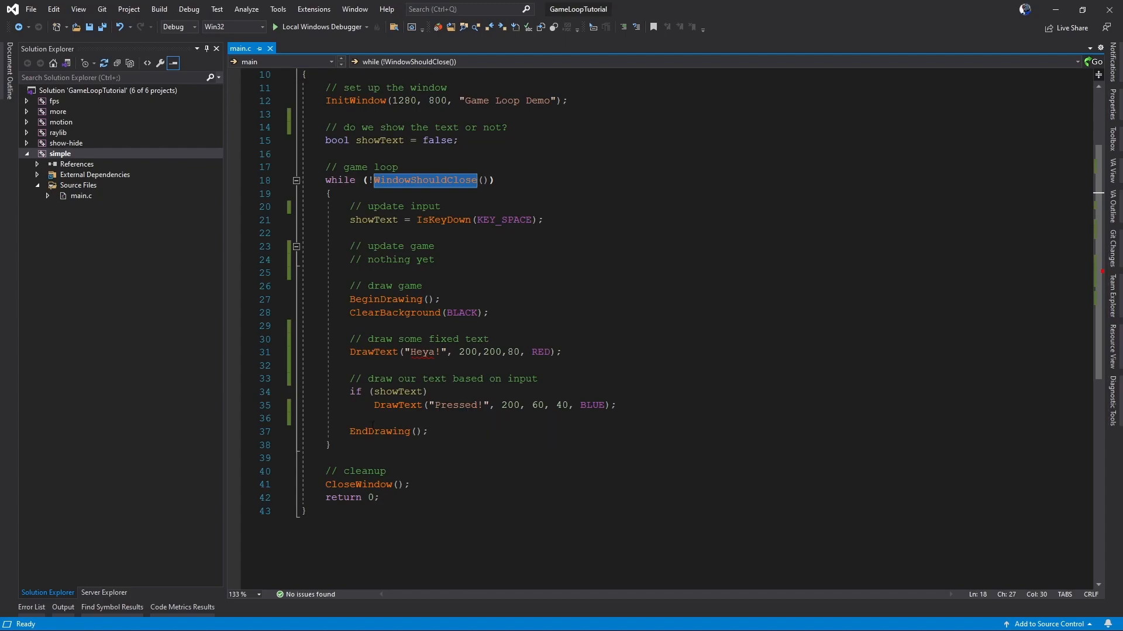
{"action": "mouse_move", "coordinate": [231, 312]}
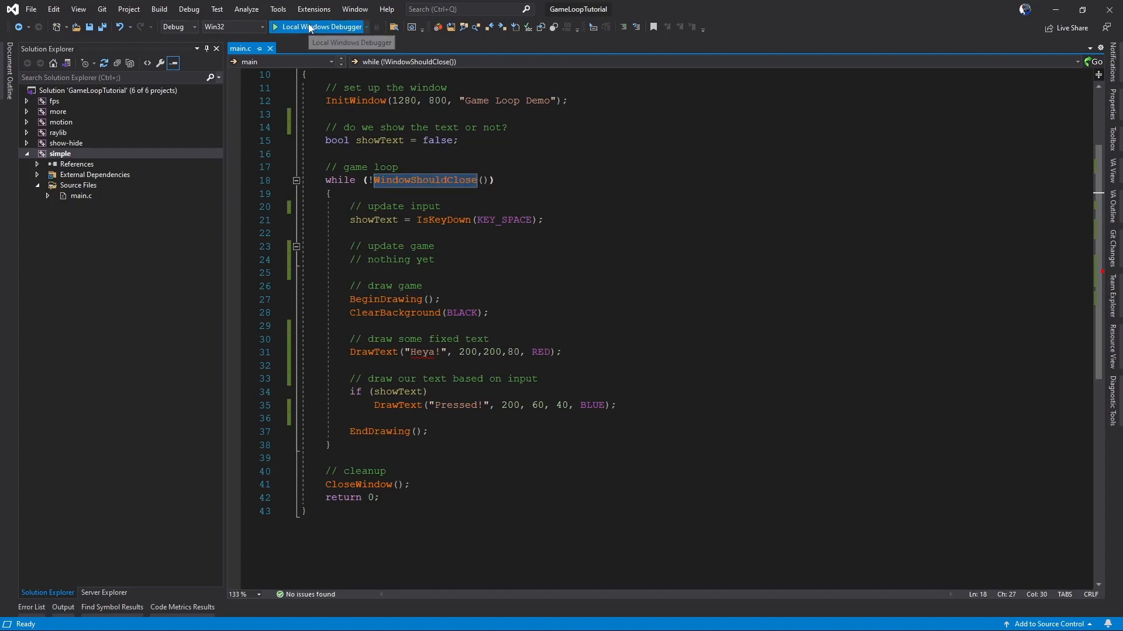
{"action": "left_click", "coordinate": [318, 27]}
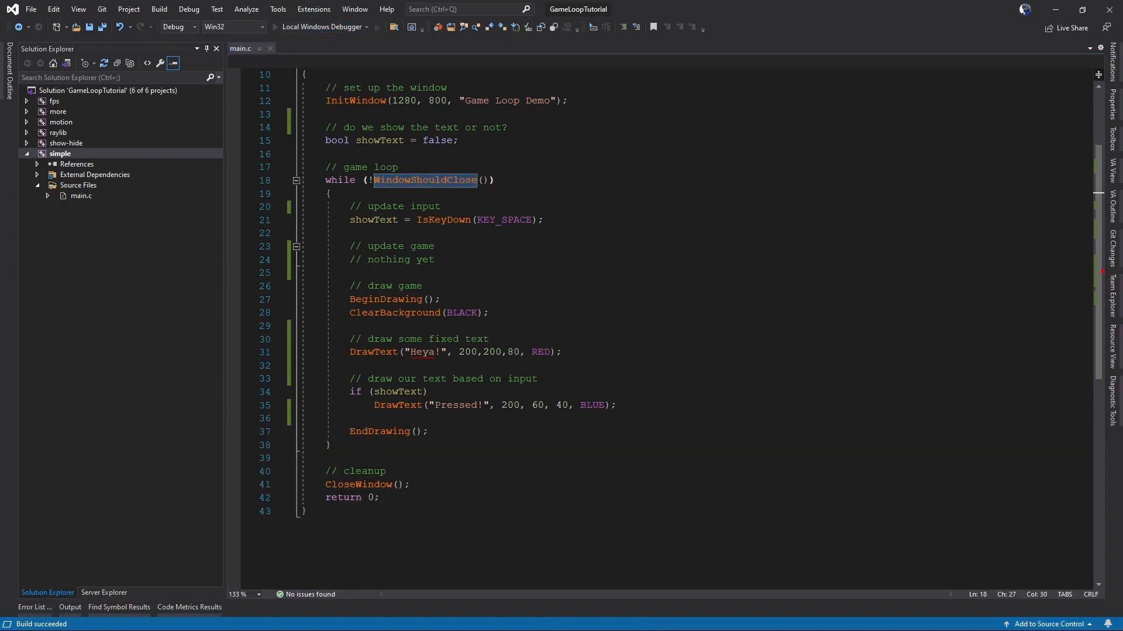
{"action": "left_click", "coordinate": [285, 26]}
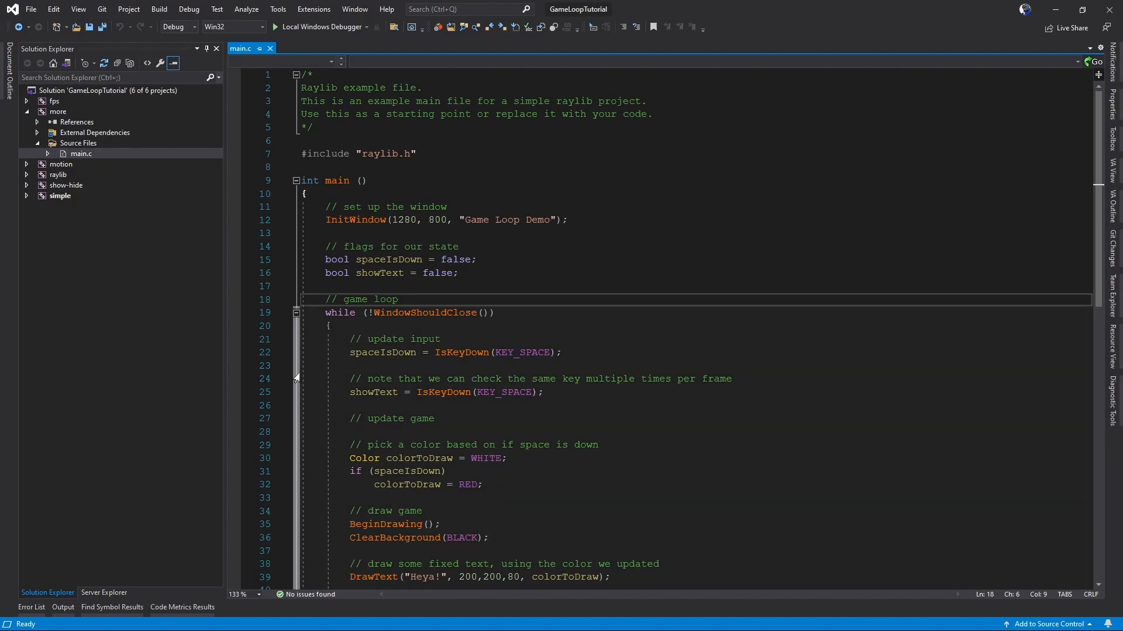
{"action": "scroll", "scroll_direction": "down", "scroll_amount": 3}
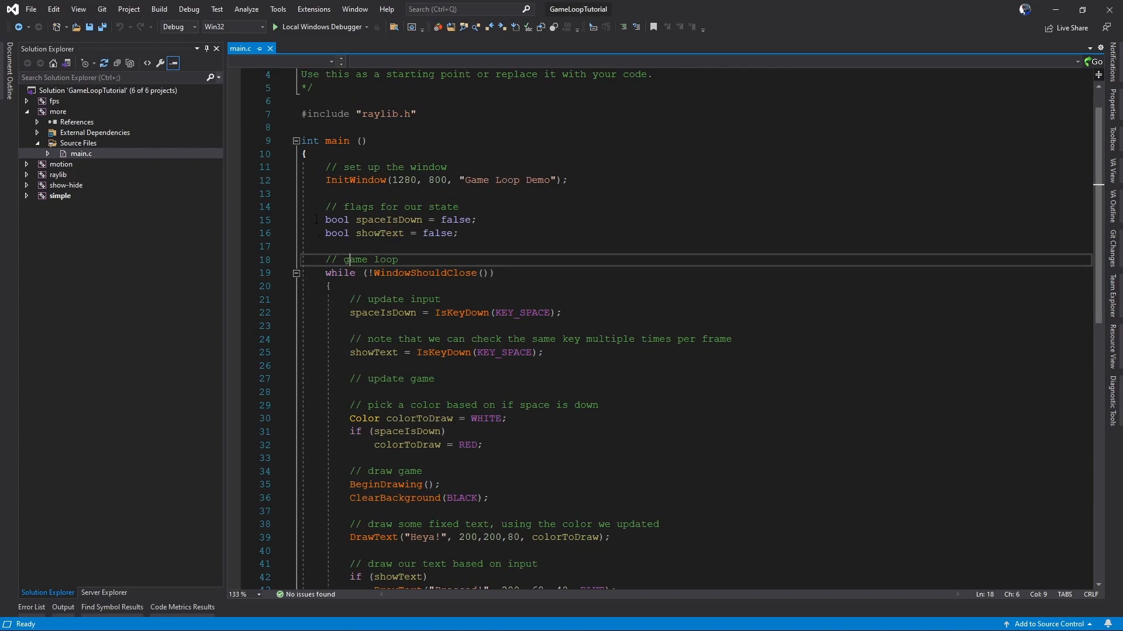
{"action": "scroll", "scroll_direction": "down", "scroll_amount": 3}
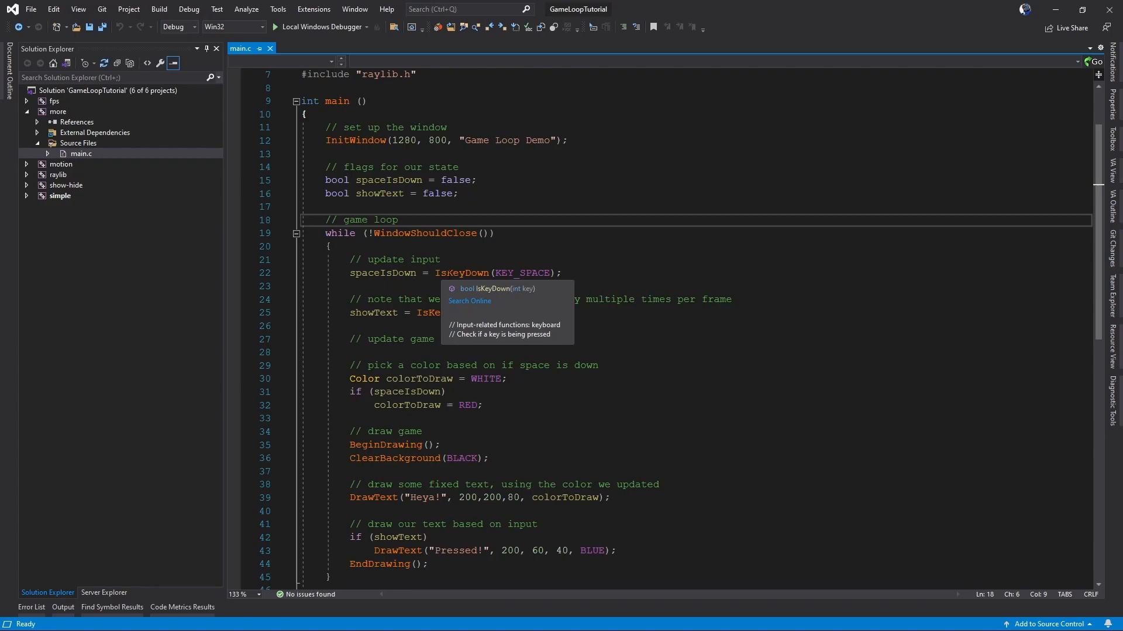
{"action": "mouse_move", "coordinate": [452, 326]}
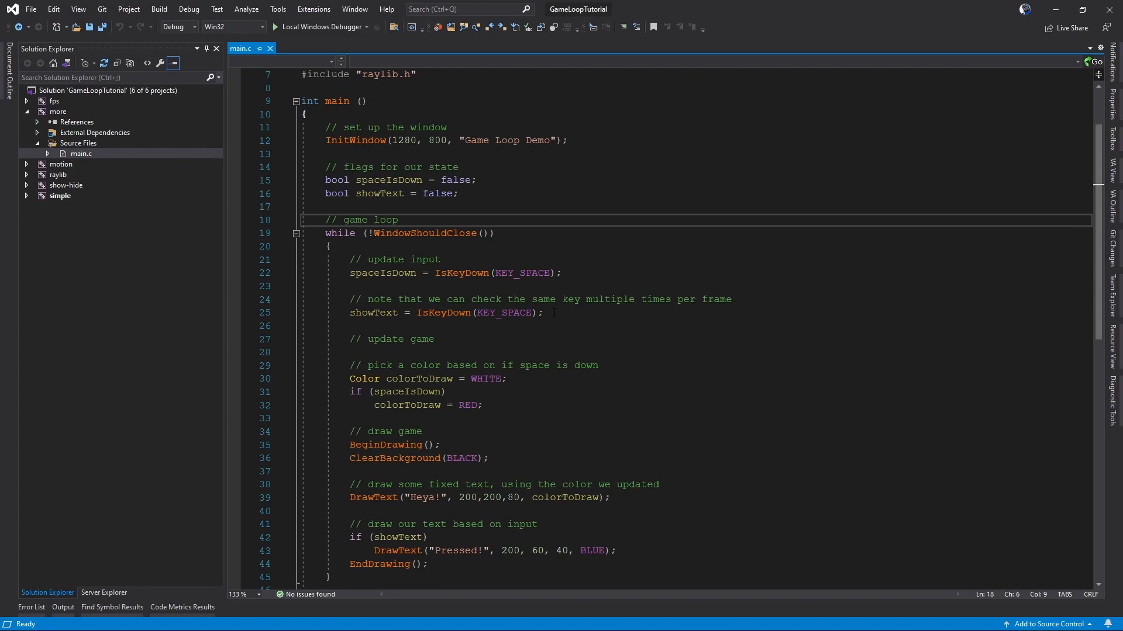
{"action": "scroll", "scroll_direction": "down", "scroll_amount": 3}
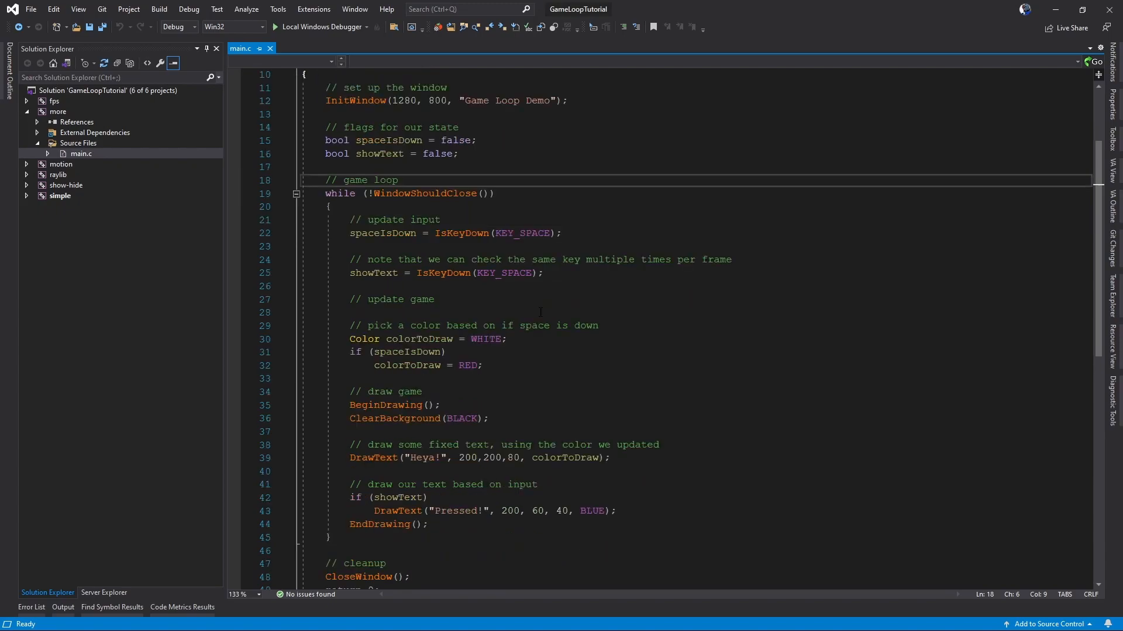
- Run the more project's demo and test the Space key in the game window
{"action": "left_click", "coordinate": [318, 26]}
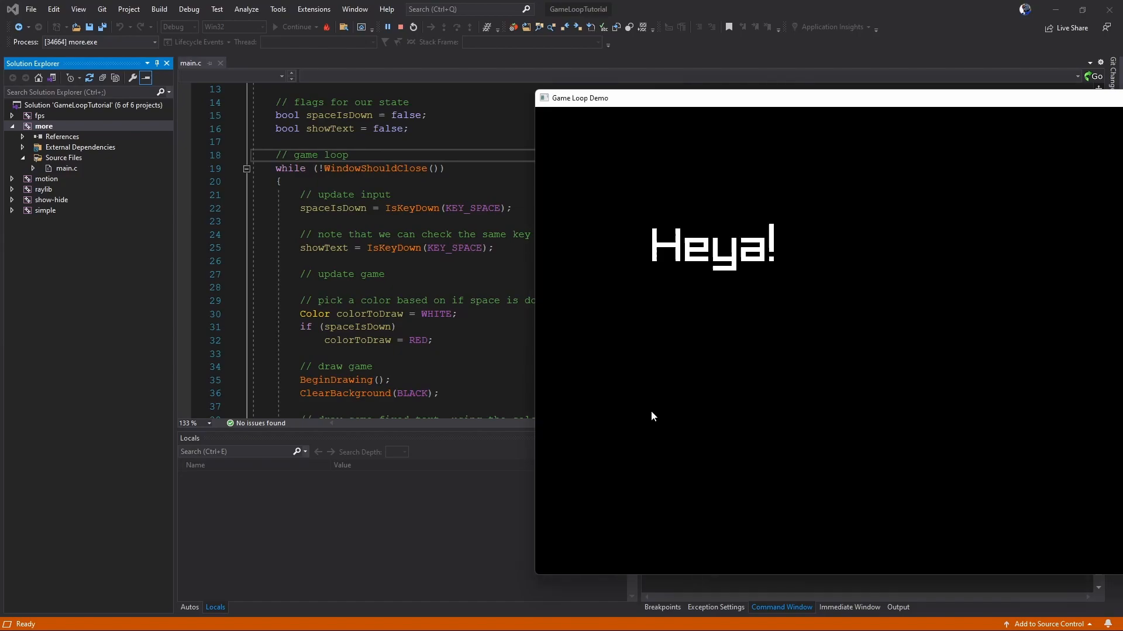
{"action": "key", "text": "space"}
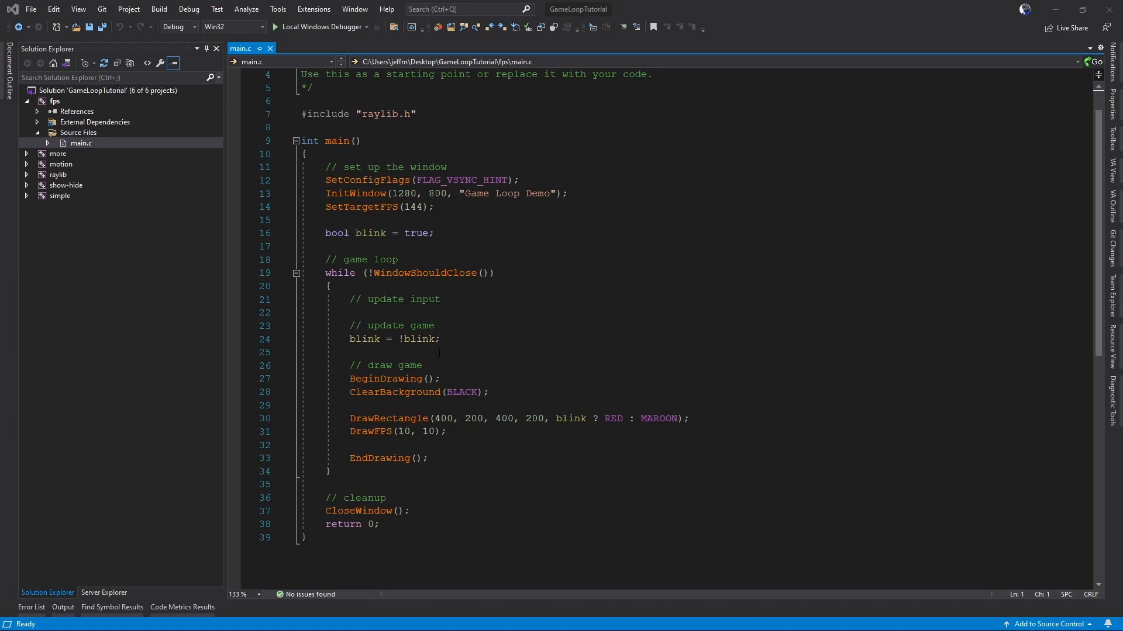
{"action": "double_click", "coordinate": [373, 181]}
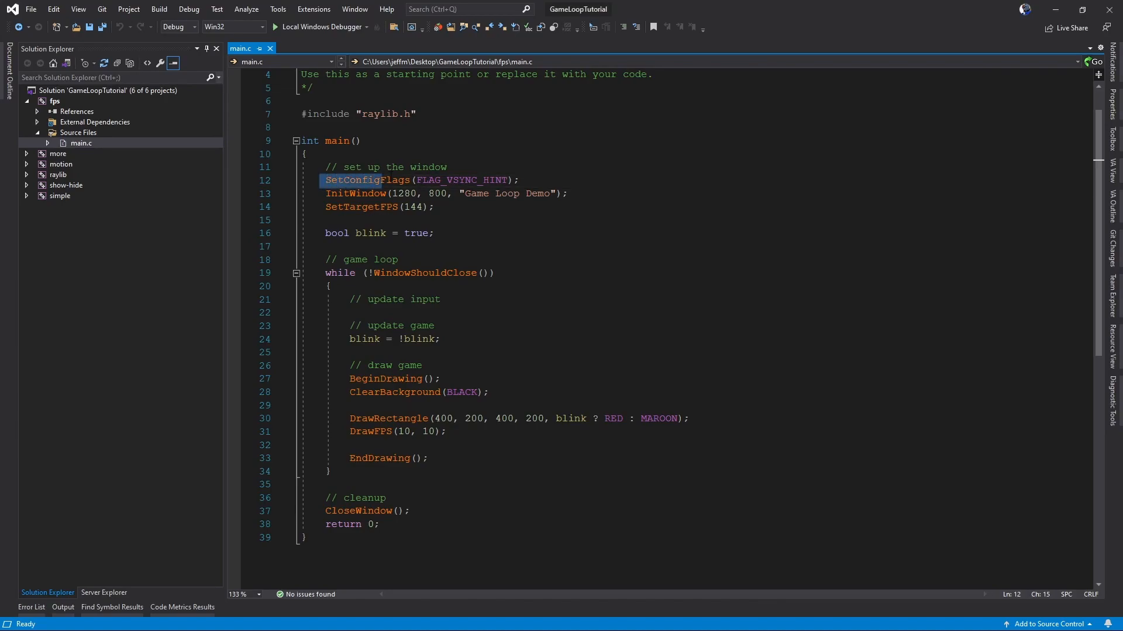
{"action": "mouse_move", "coordinate": [483, 186]}
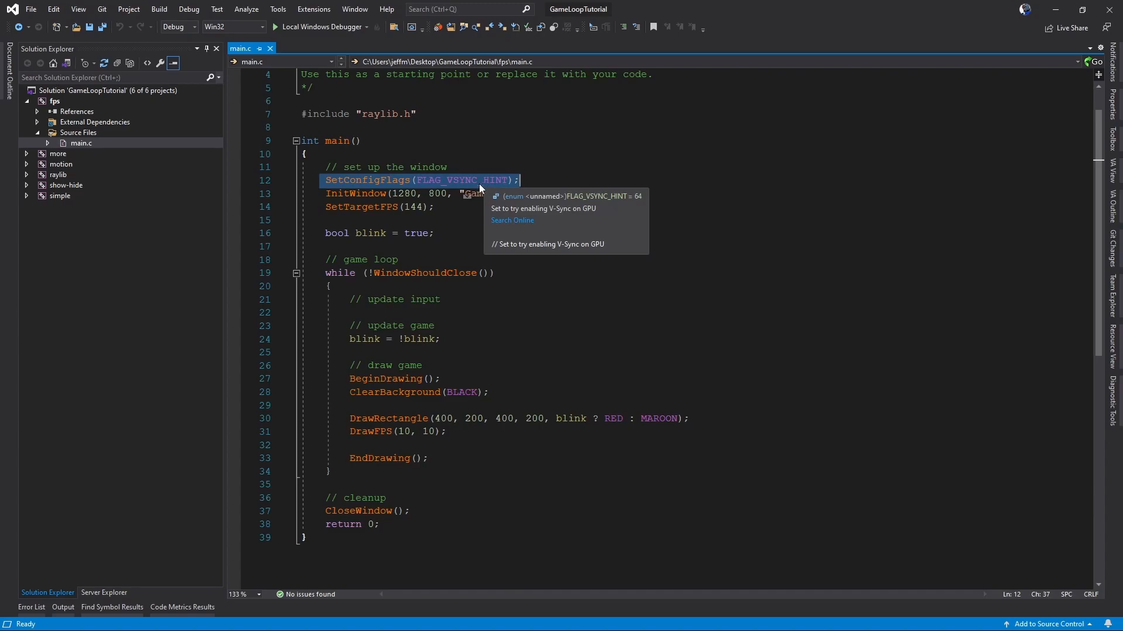
{"action": "mouse_move", "coordinate": [478, 209]}
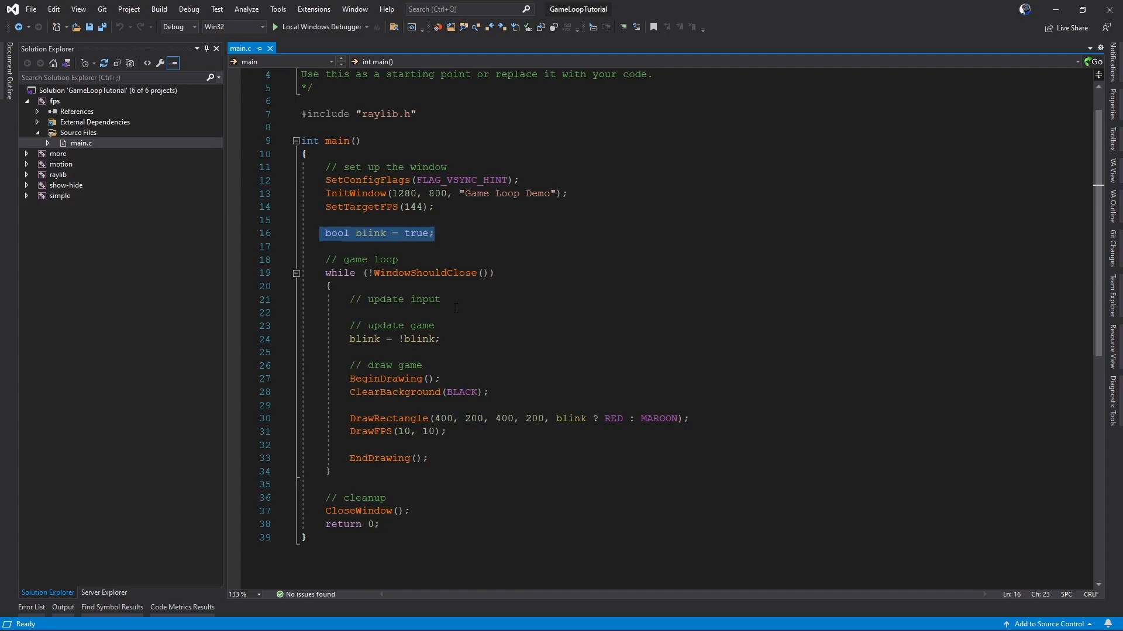
{"action": "double_click", "coordinate": [392, 339]}
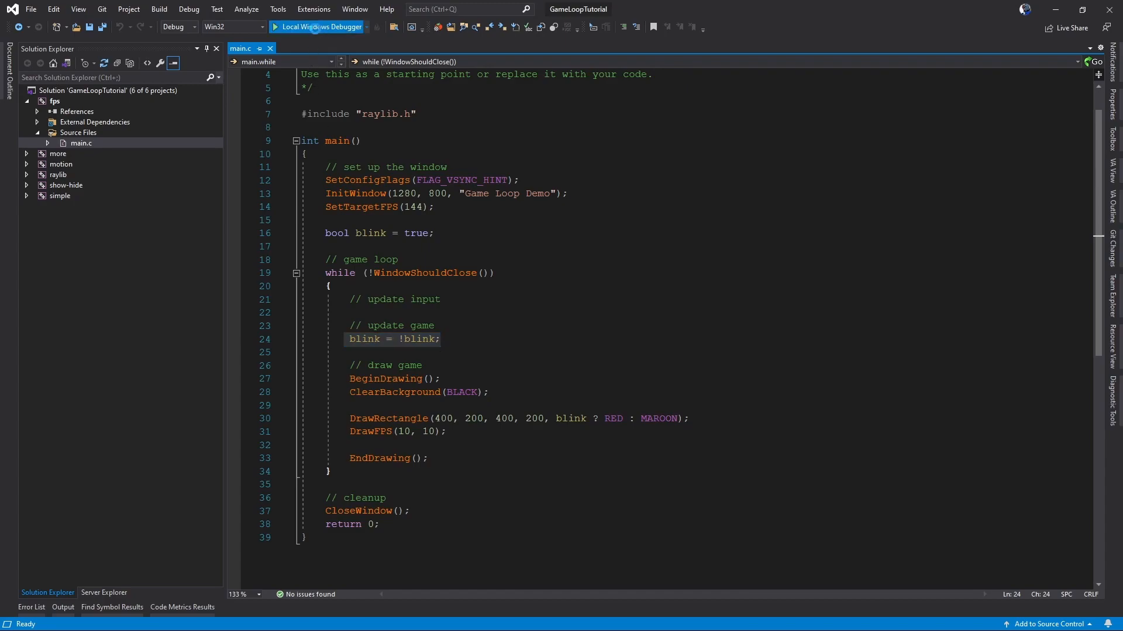
{"action": "left_click", "coordinate": [316, 27]}
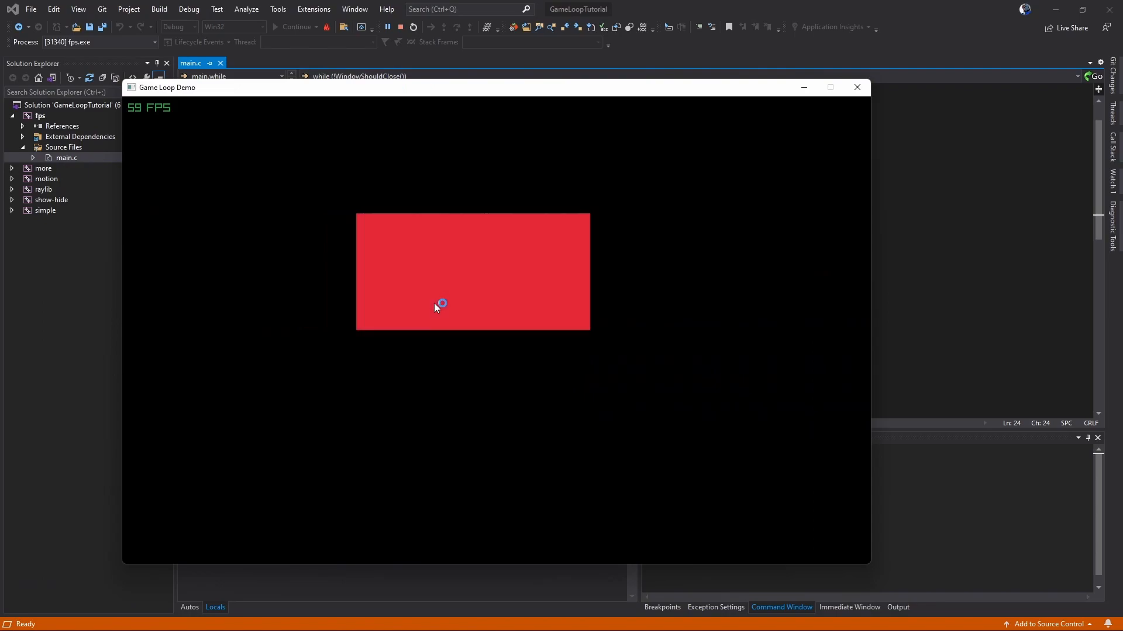
{"action": "mouse_move", "coordinate": [472, 276]}
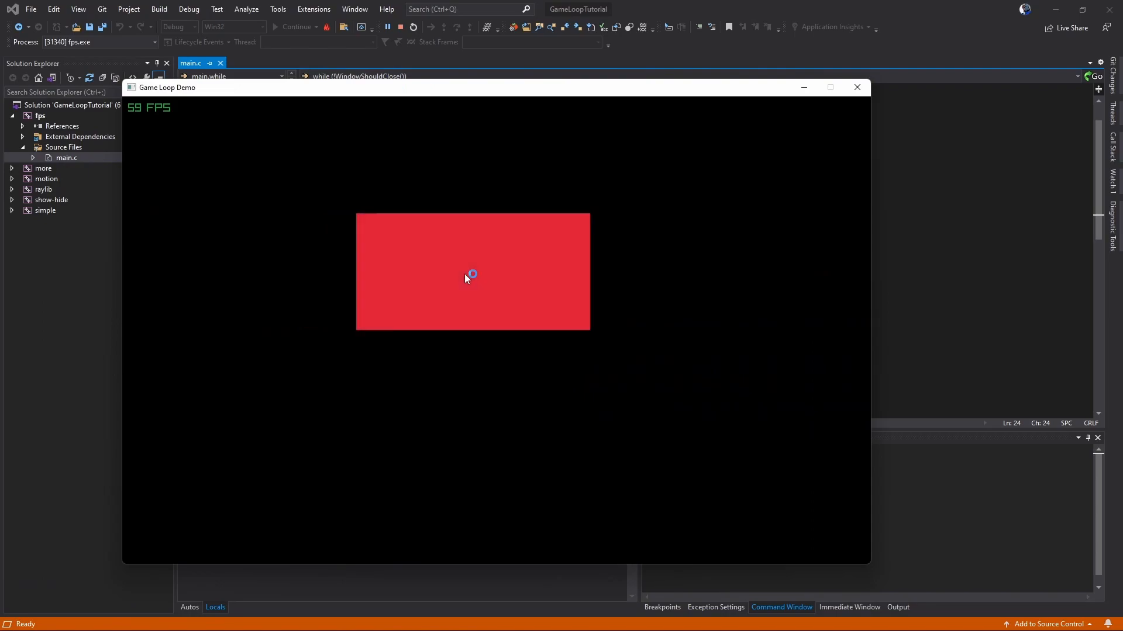
{"action": "mouse_move", "coordinate": [132, 119]}
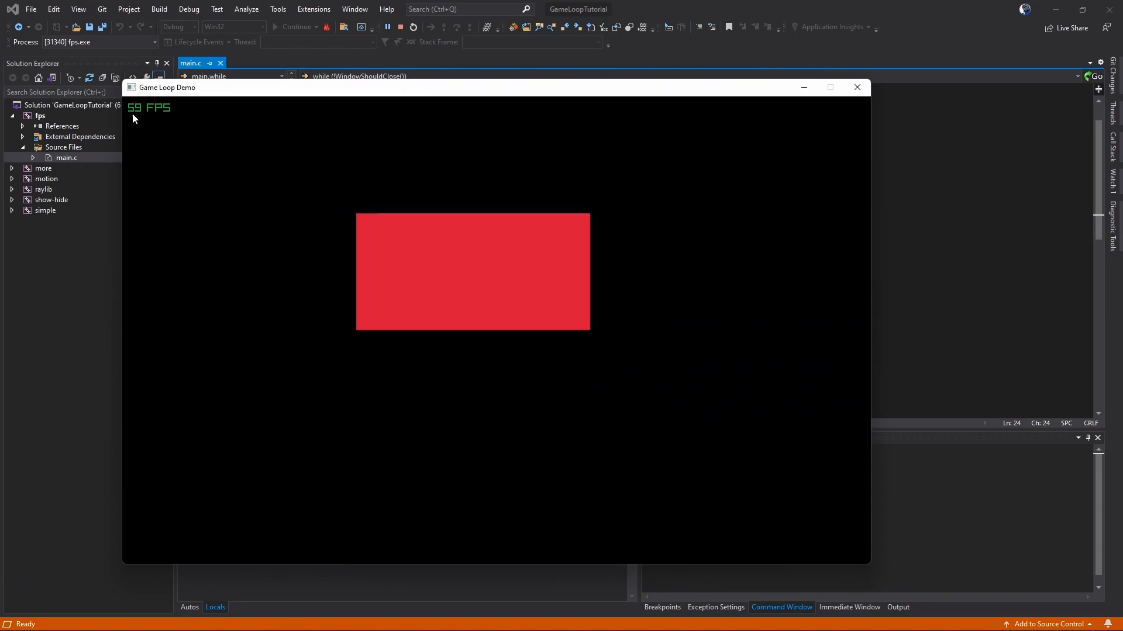
{"action": "mouse_move", "coordinate": [138, 116]}
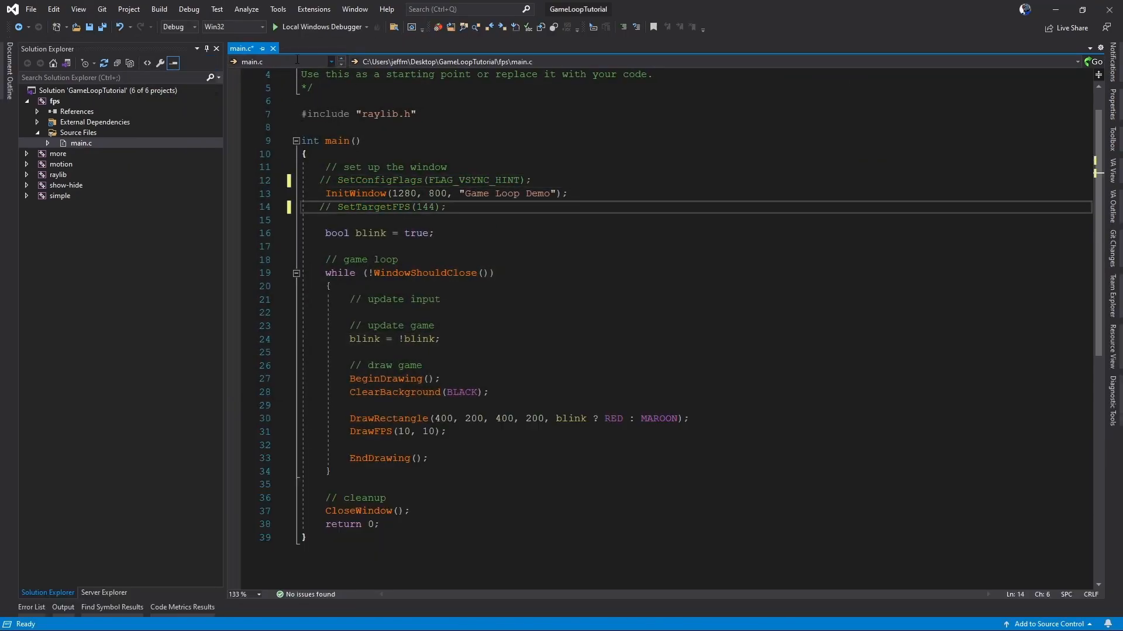
{"action": "mouse_move", "coordinate": [323, 27]}
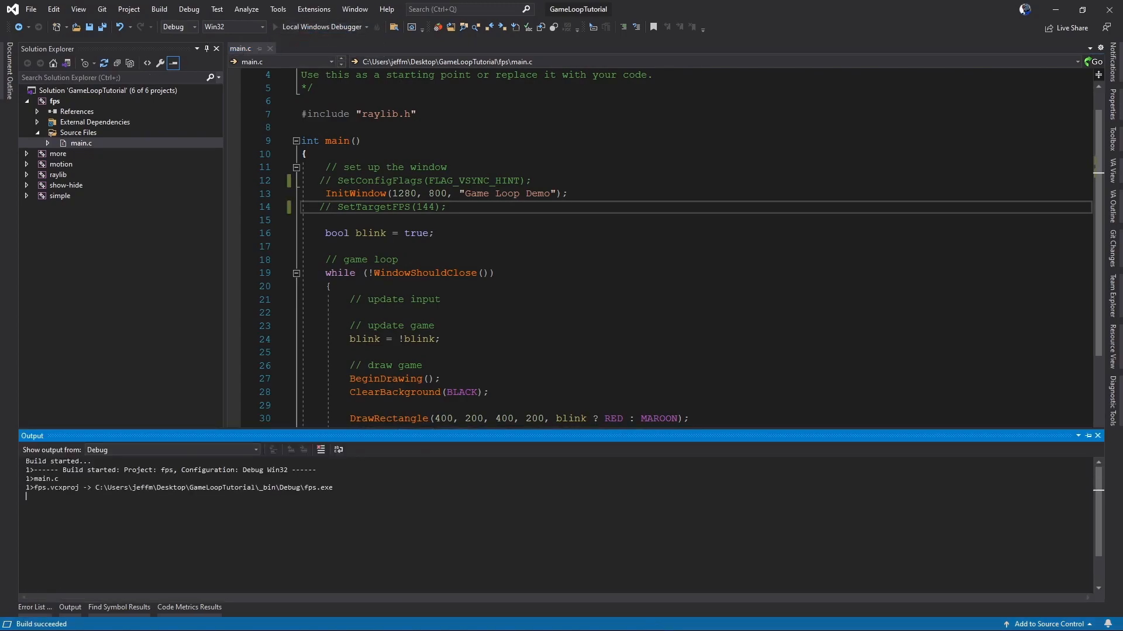
- Rerun the fps demo without V-sync or the frame cap, now at thousands of FPS
{"action": "left_click", "coordinate": [394, 27]}
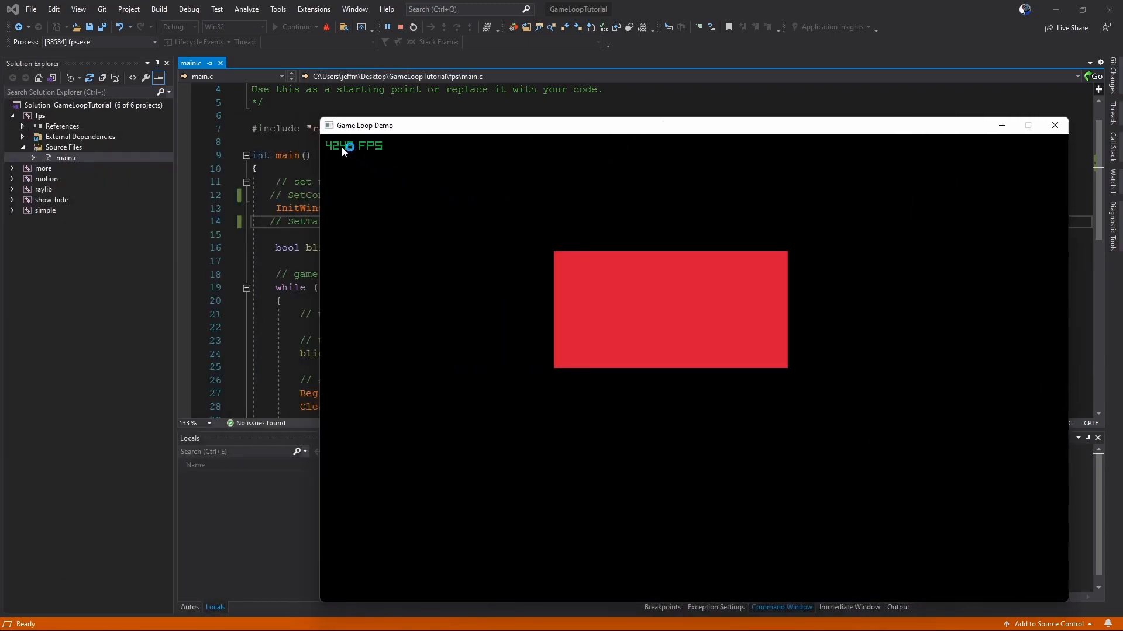
{"action": "mouse_move", "coordinate": [640, 310]}
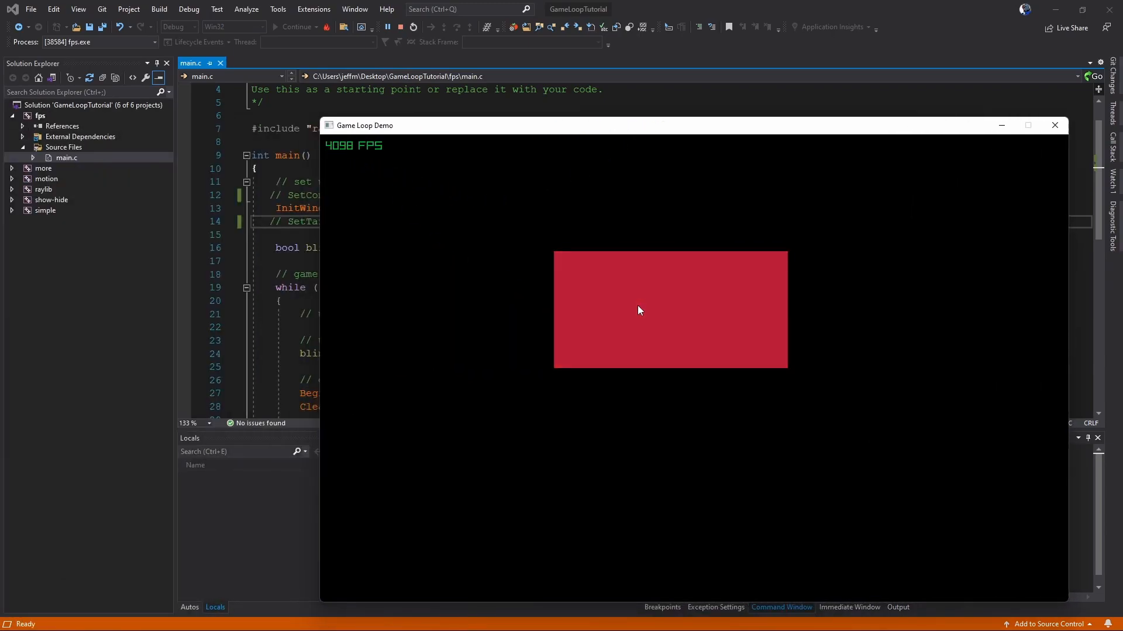
{"action": "mouse_move", "coordinate": [636, 352]}
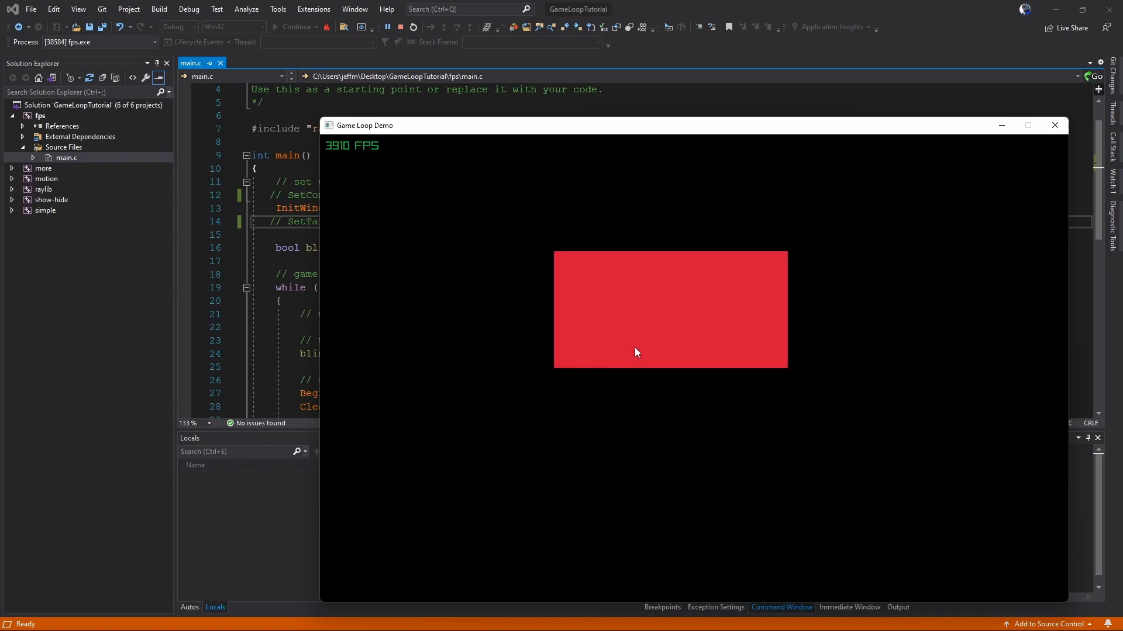
{"action": "mouse_move", "coordinate": [612, 349]}
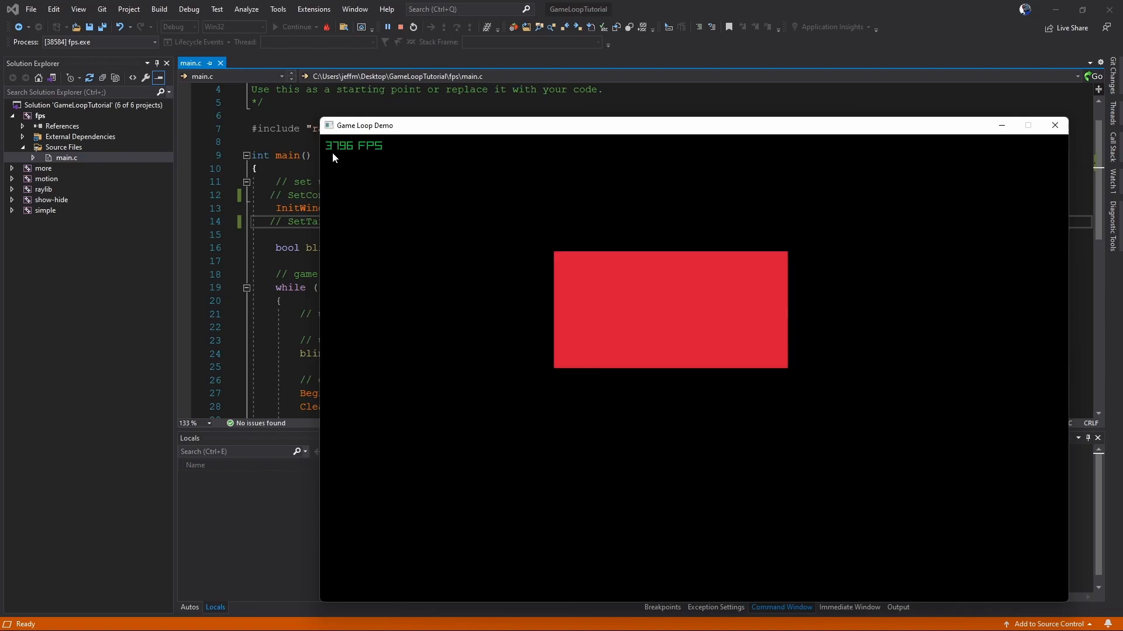
{"action": "mouse_move", "coordinate": [358, 158]}
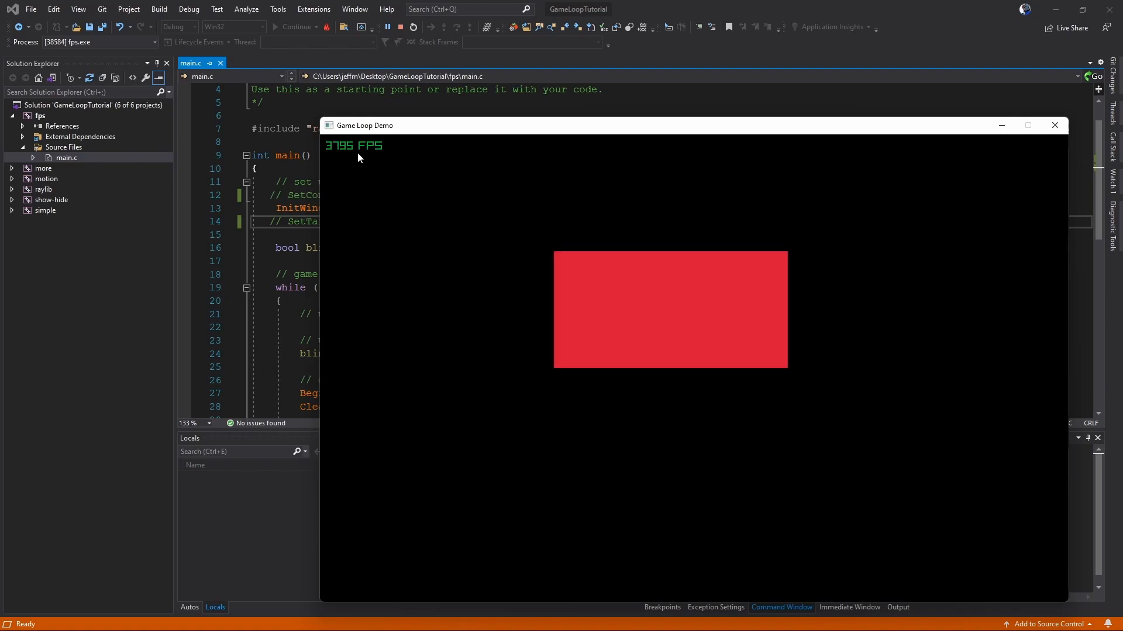
{"action": "mouse_move", "coordinate": [480, 328]}
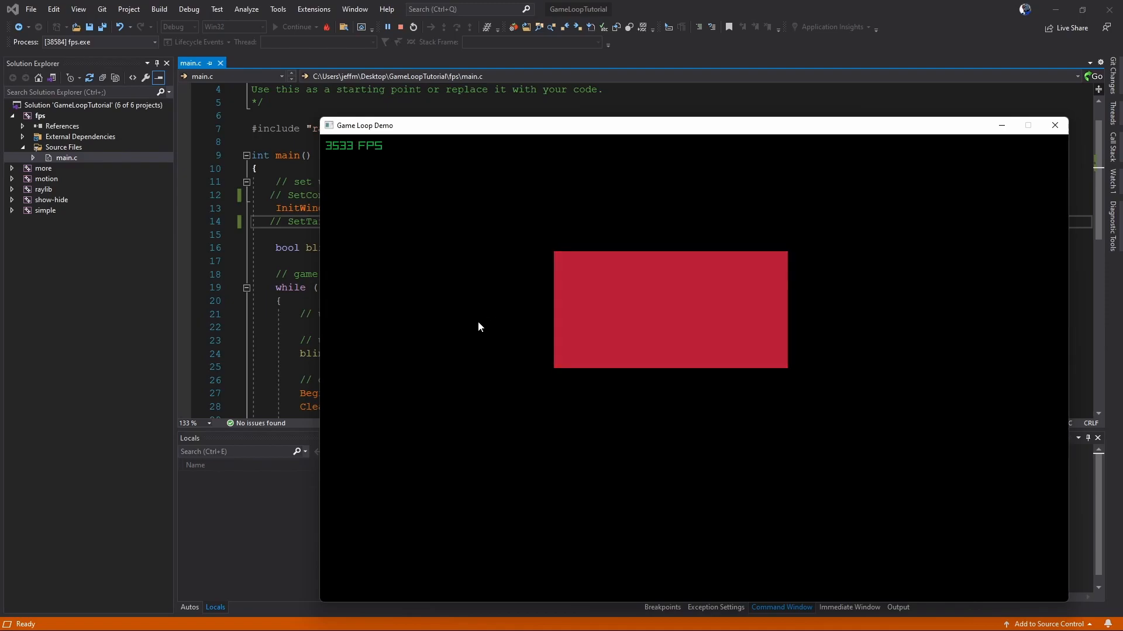
{"action": "mouse_move", "coordinate": [465, 336]}
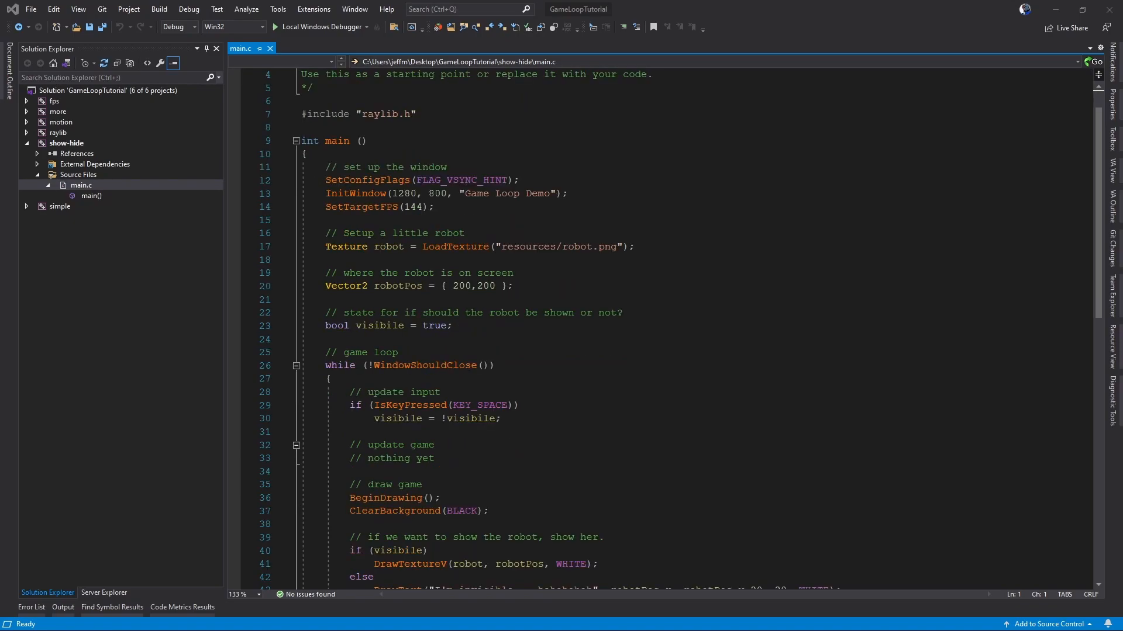
{"action": "double_click", "coordinate": [398, 285]}
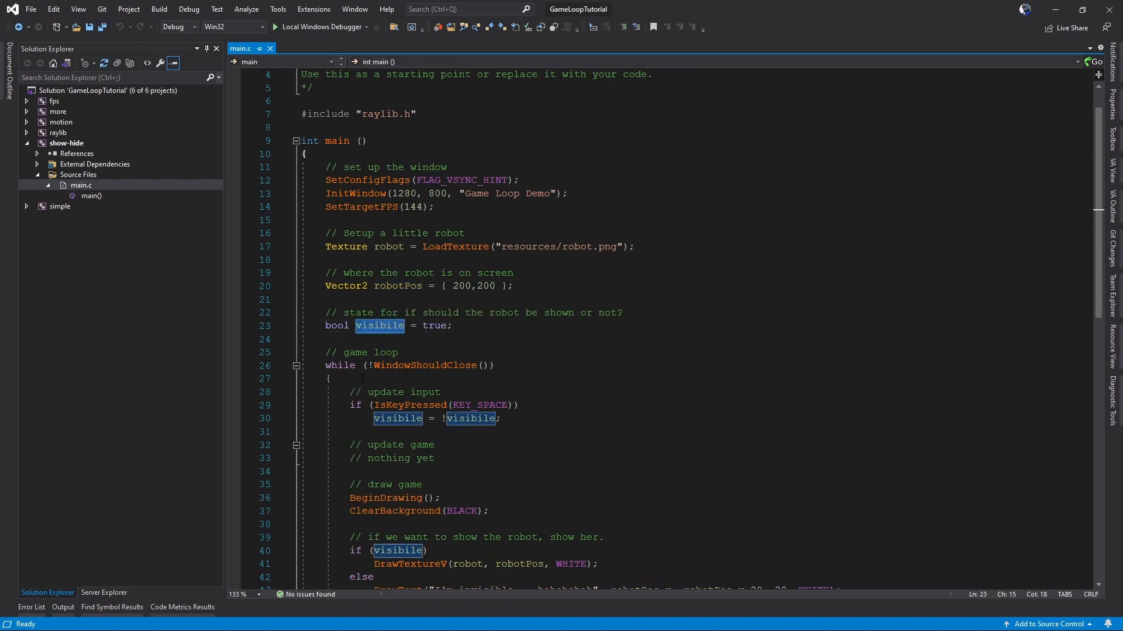
{"action": "scroll", "scroll_direction": "down", "scroll_amount": 3}
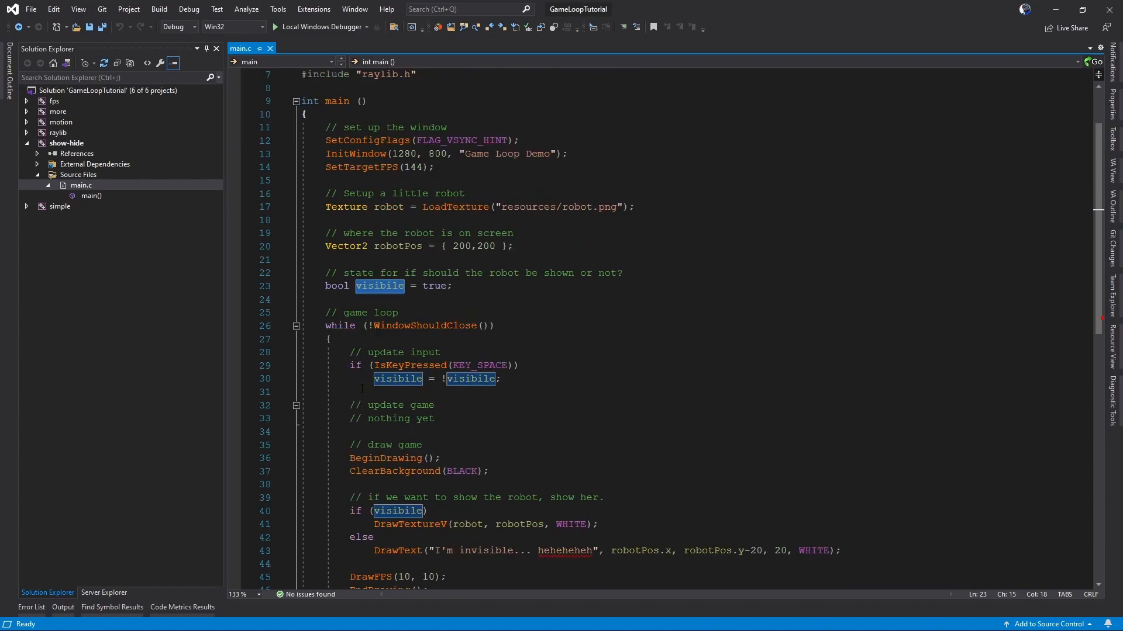
{"action": "scroll", "scroll_direction": "down", "scroll_amount": 3}
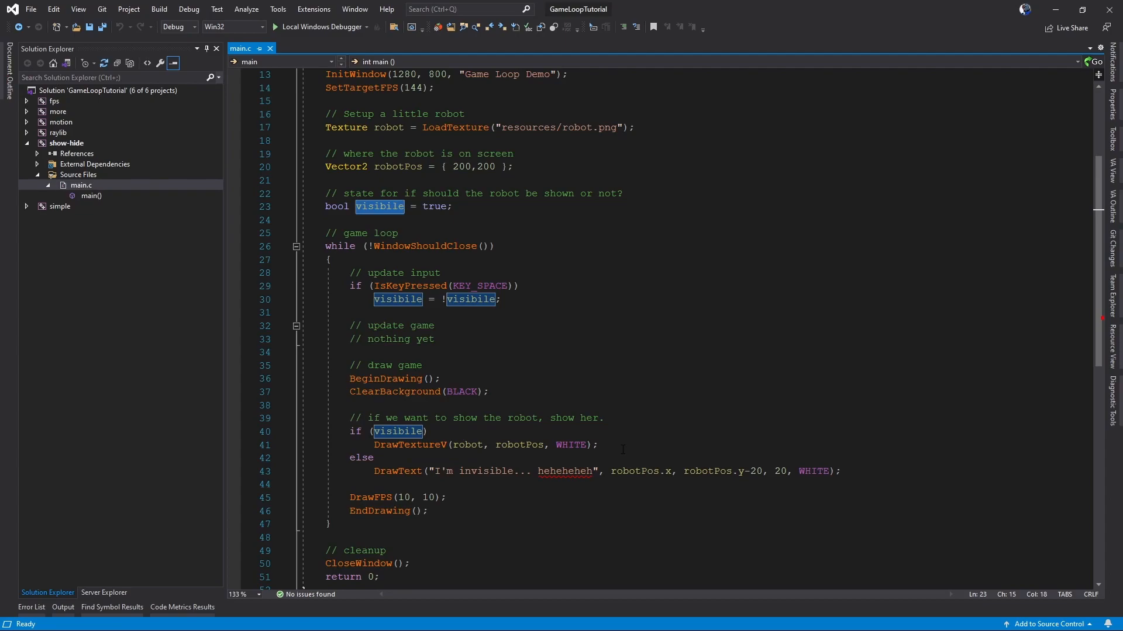
{"action": "left_click", "coordinate": [321, 27]}
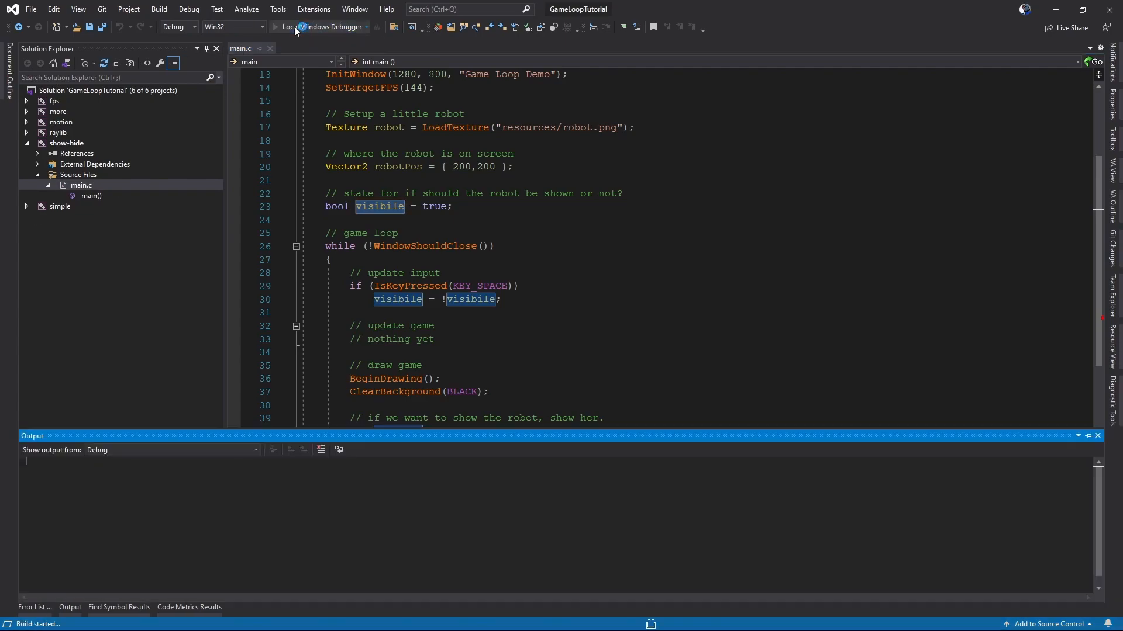
{"action": "left_click", "coordinate": [321, 27]}
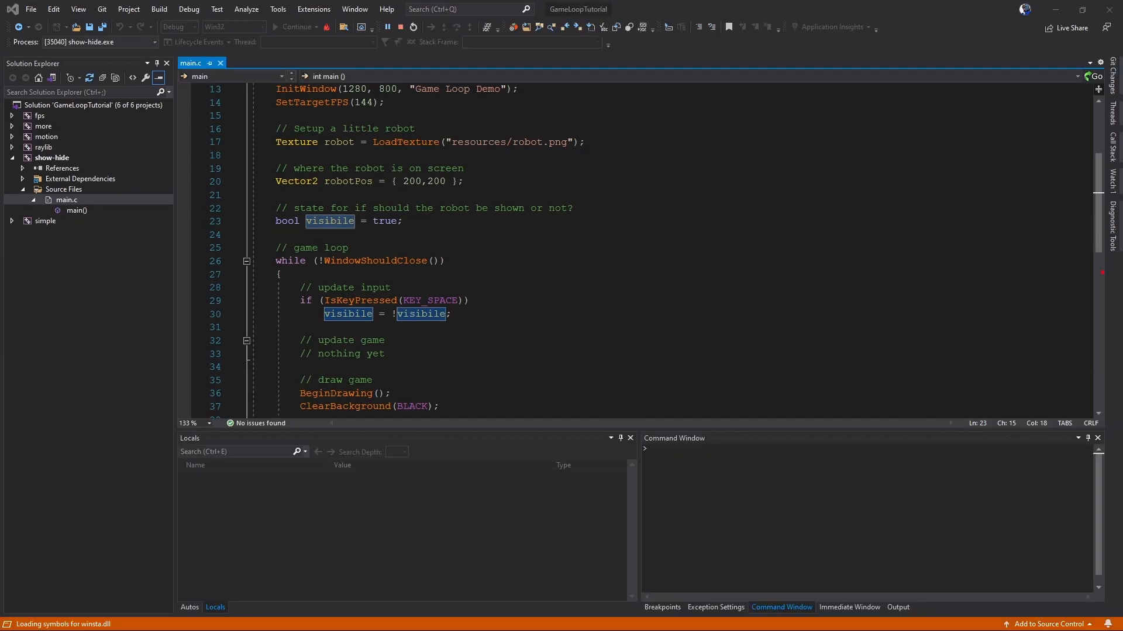
{"action": "left_click", "coordinate": [296, 27]}
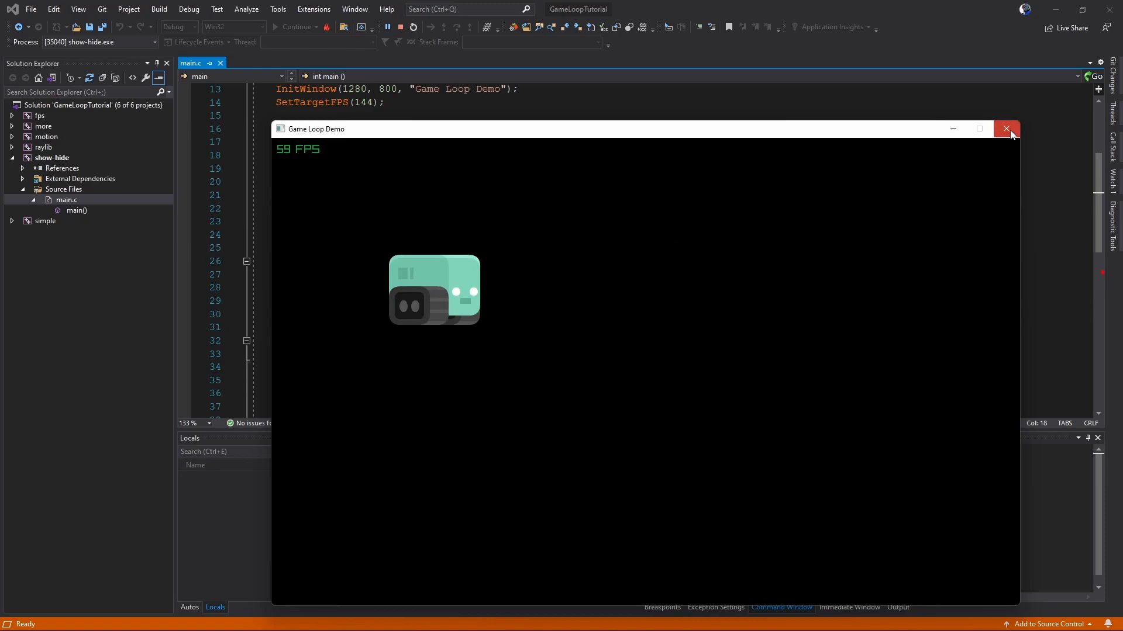
{"action": "left_click", "coordinate": [1007, 129]}
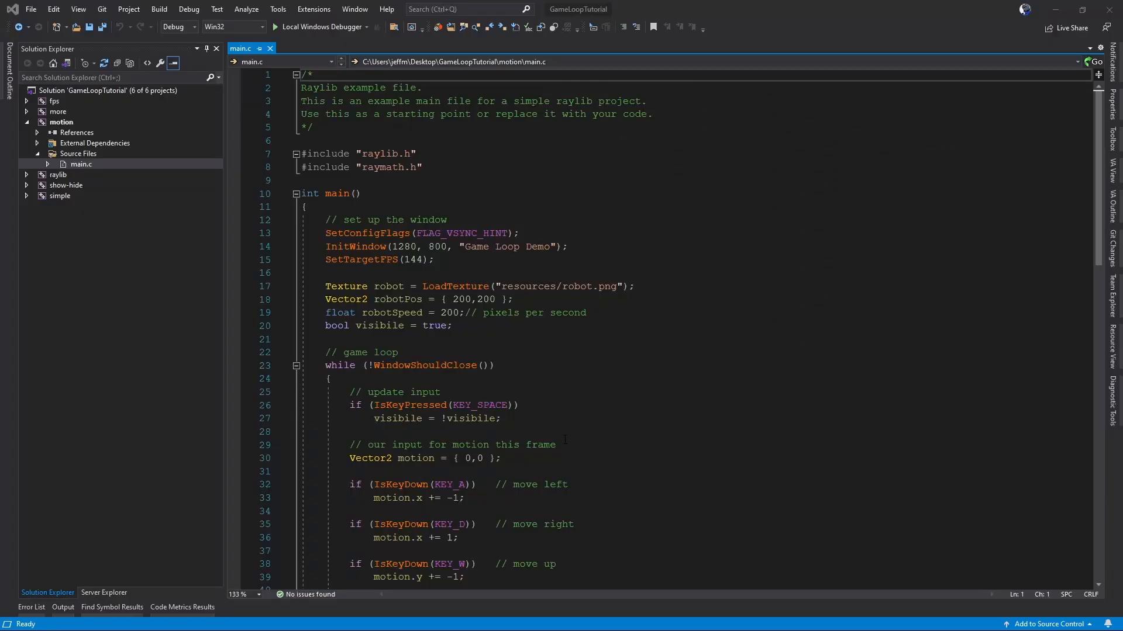
{"action": "scroll", "scroll_direction": "down", "scroll_amount": 3}
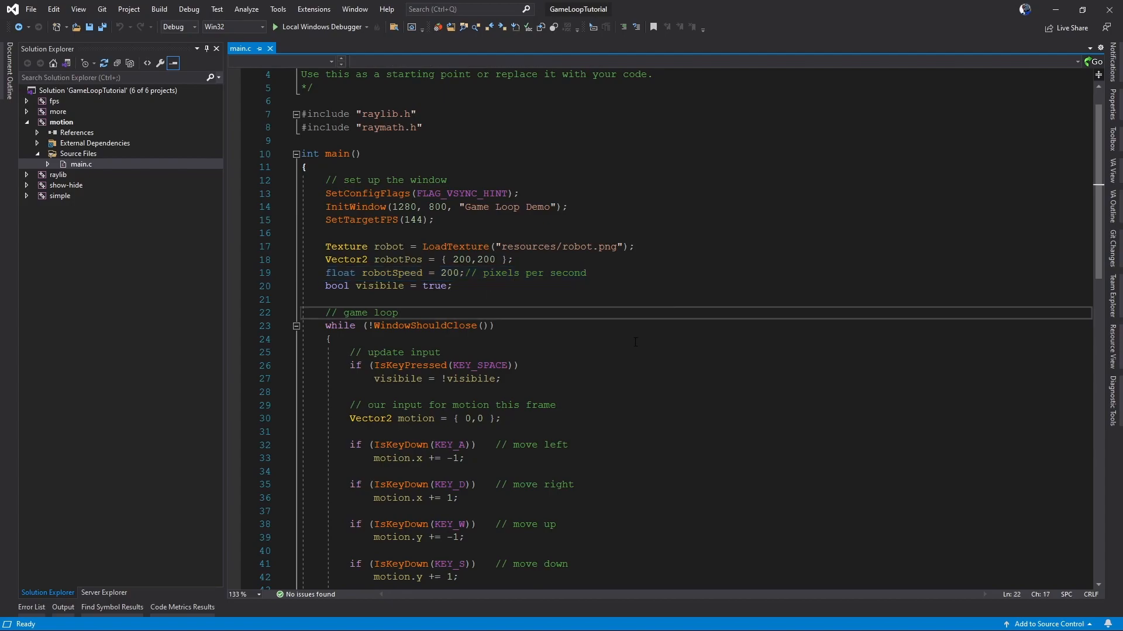
{"action": "left_click", "coordinate": [398, 313]}
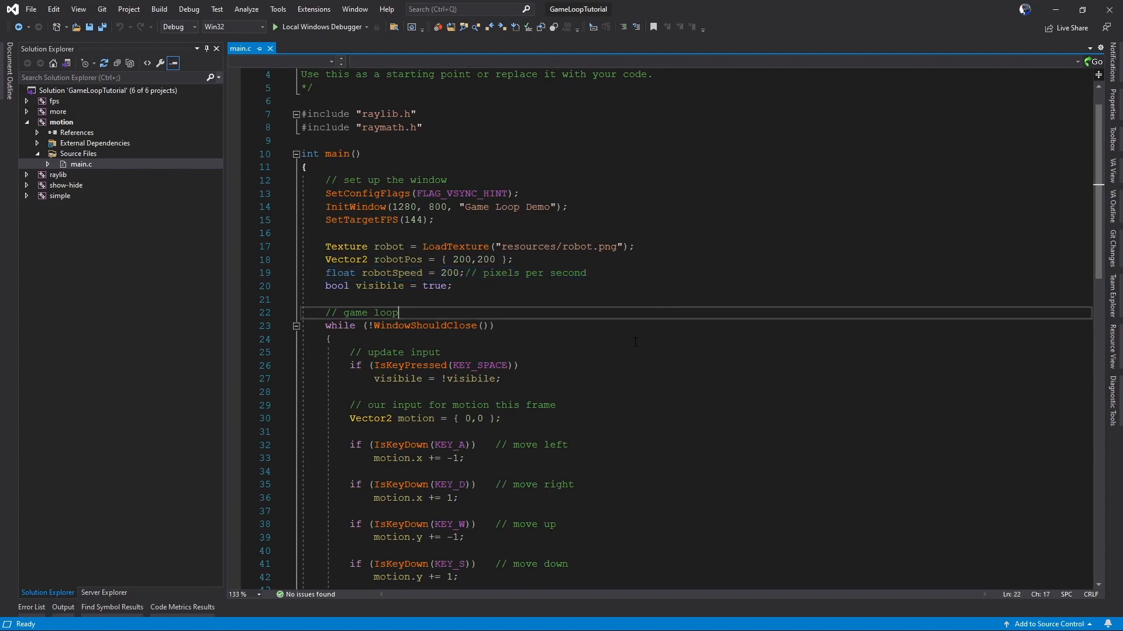
{"action": "scroll", "scroll_direction": "down", "scroll_amount": 3}
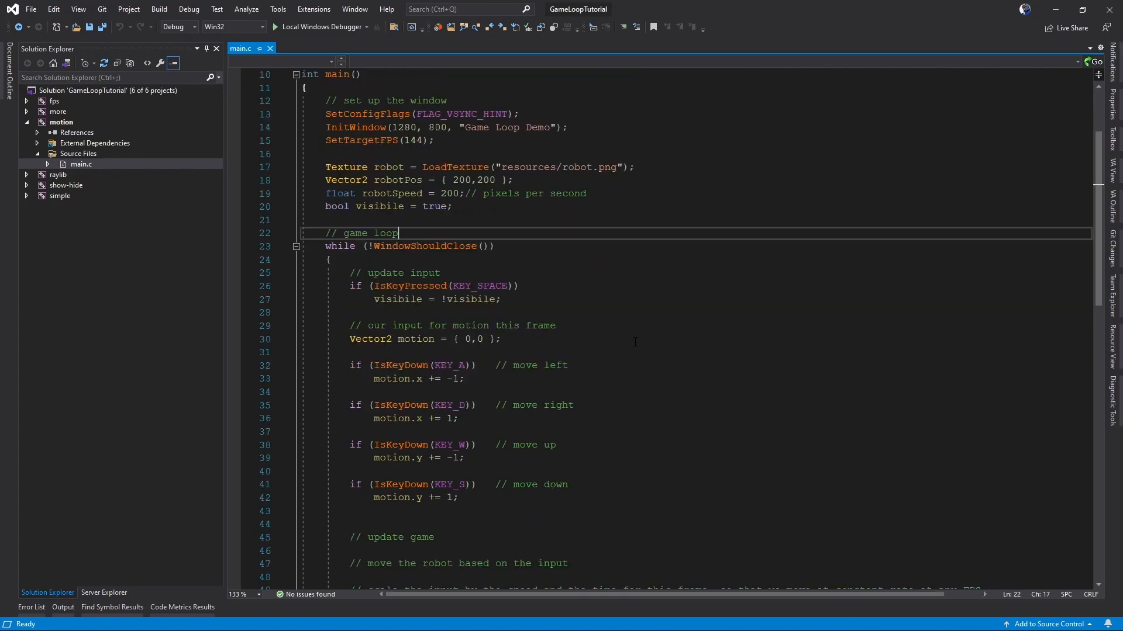
{"action": "scroll", "scroll_direction": "down", "scroll_amount": 3}
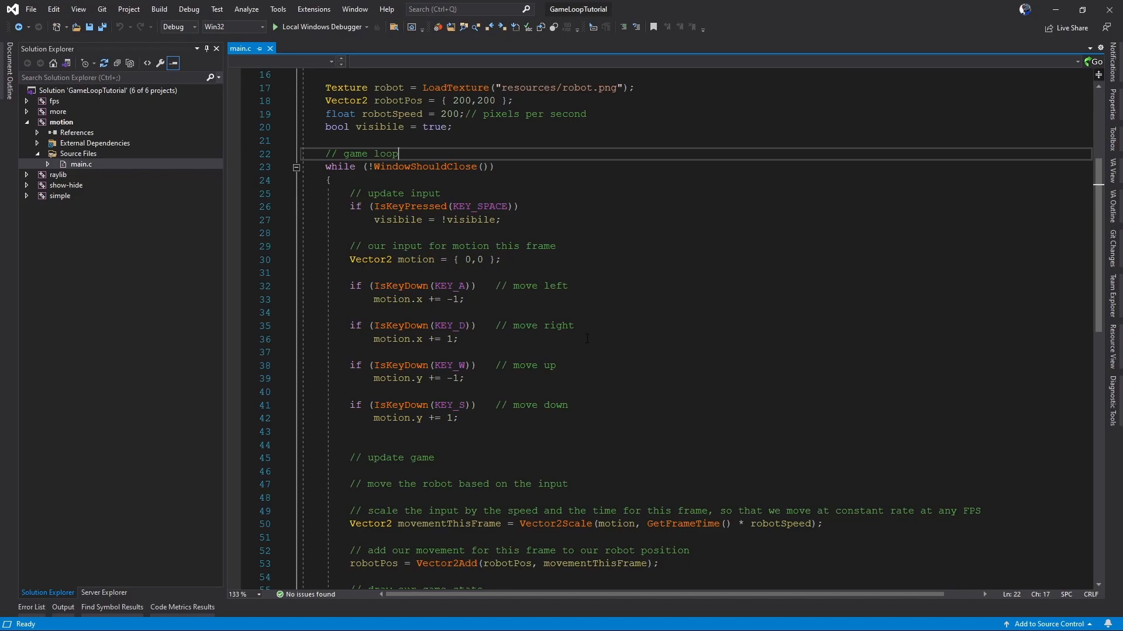
{"action": "mouse_move", "coordinate": [370, 259]}
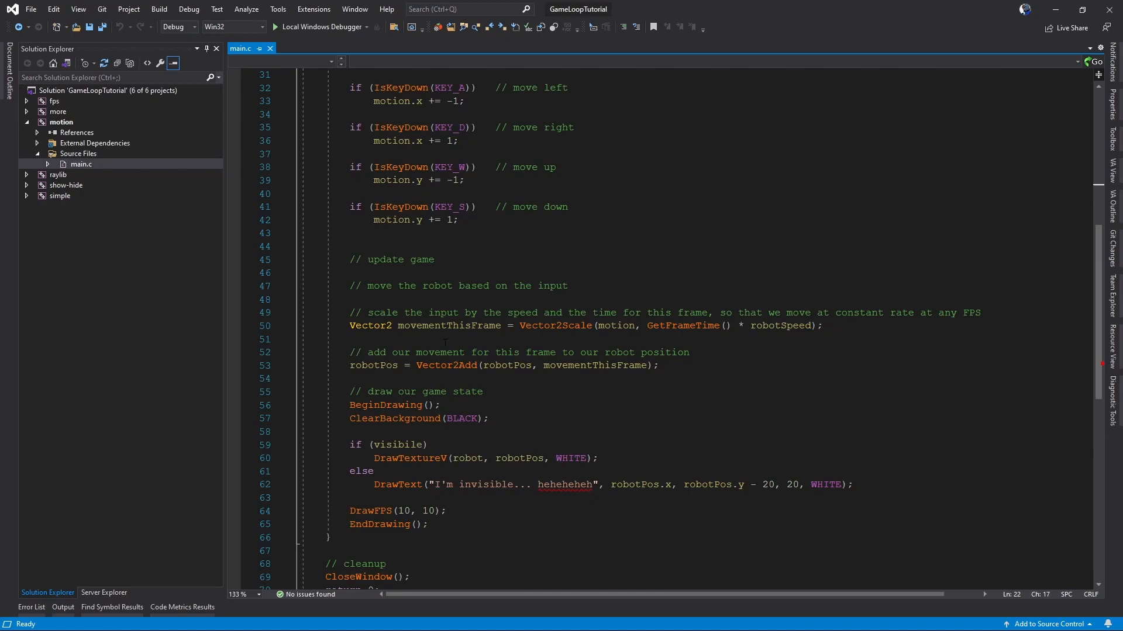
{"action": "mouse_move", "coordinate": [613, 325]}
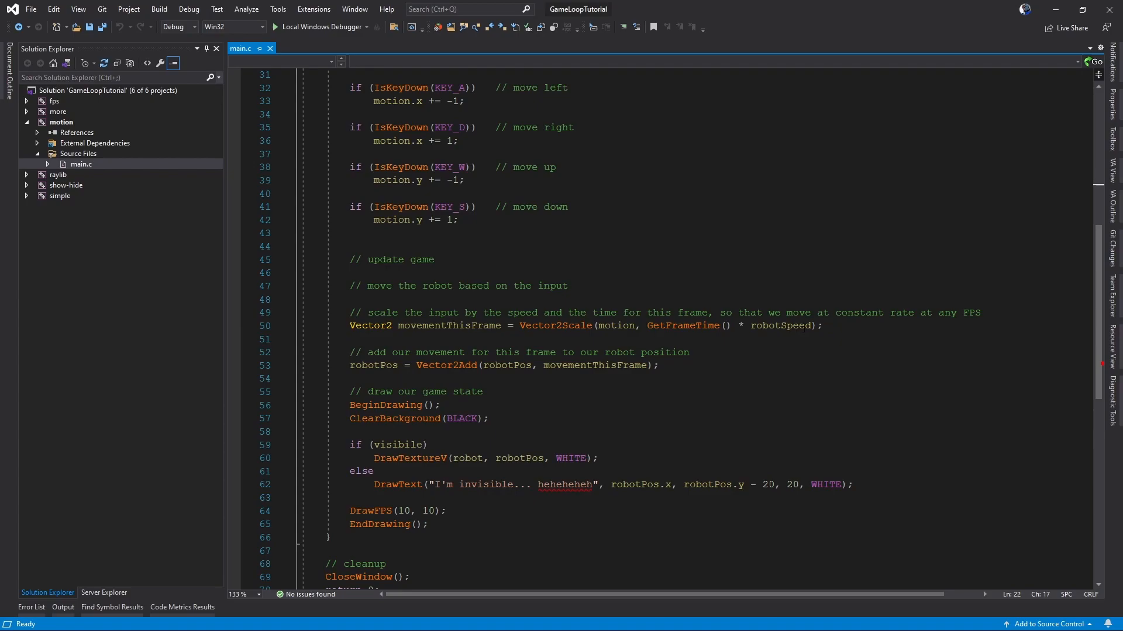
{"action": "mouse_move", "coordinate": [787, 327]}
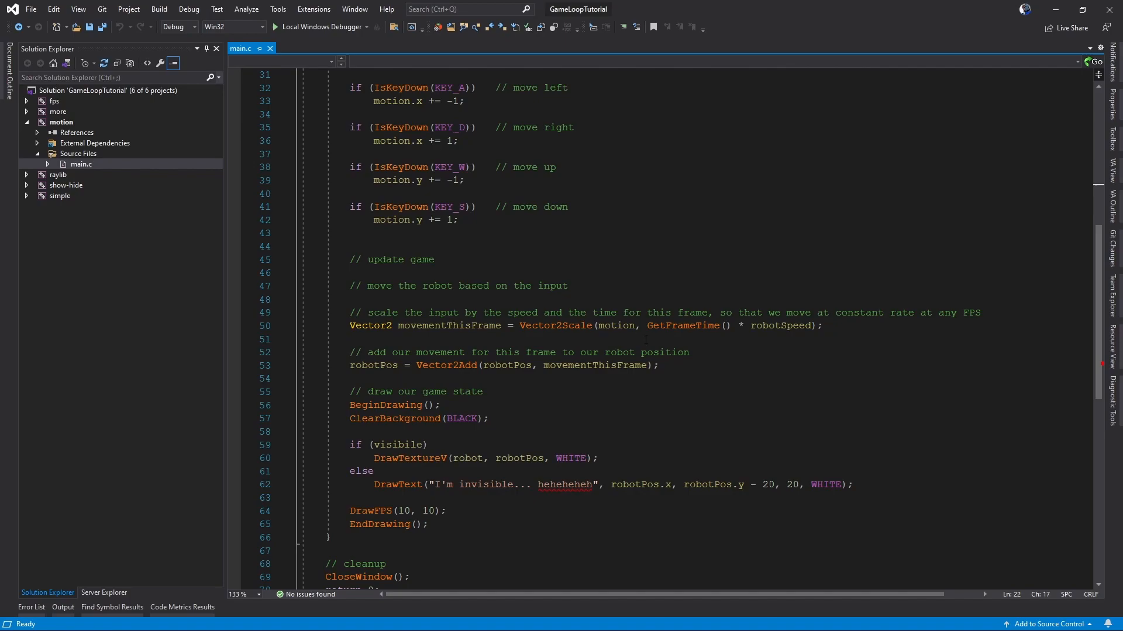
{"action": "scroll", "scroll_direction": "down", "scroll_amount": 3}
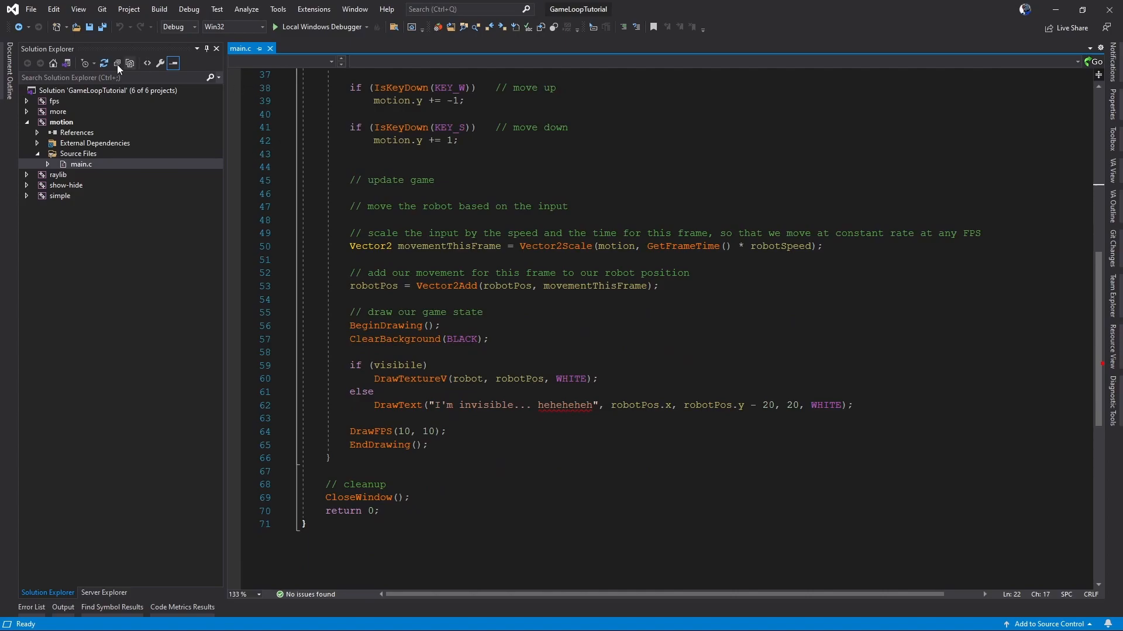